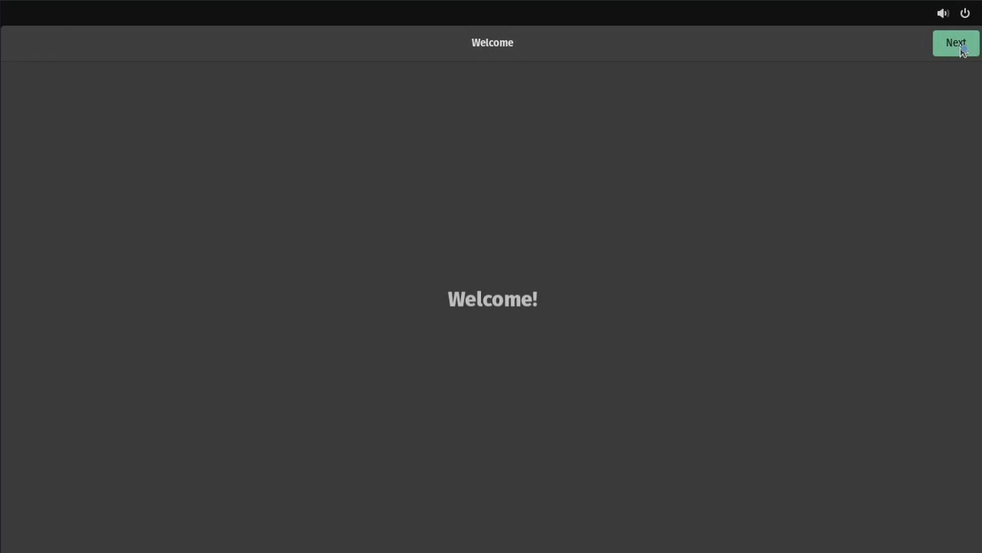
Finish Initial Setup through the welcome, time zone, account and password screens to reach the desktop.
{"action": "left_click", "coordinate": [956, 43]}
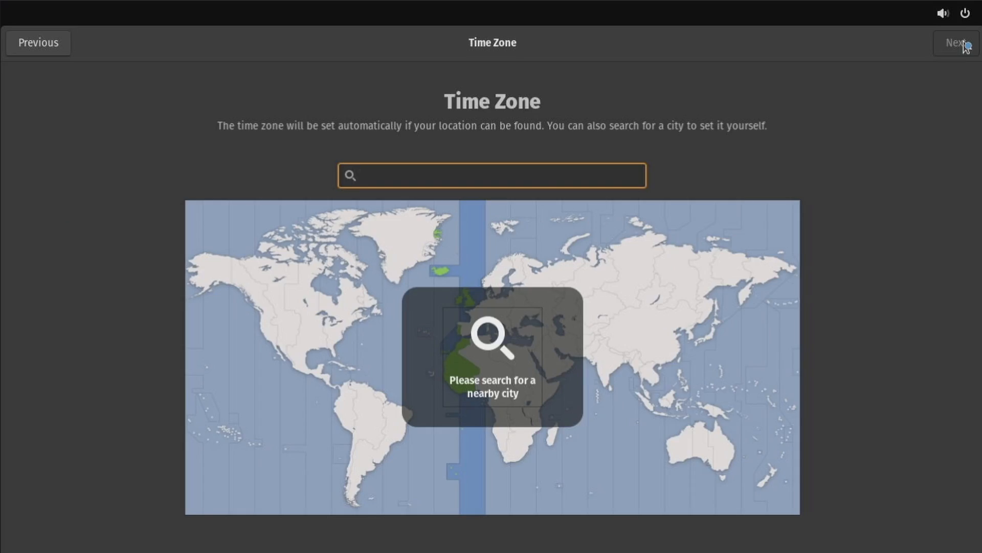
{"action": "left_click", "coordinate": [490, 175]}
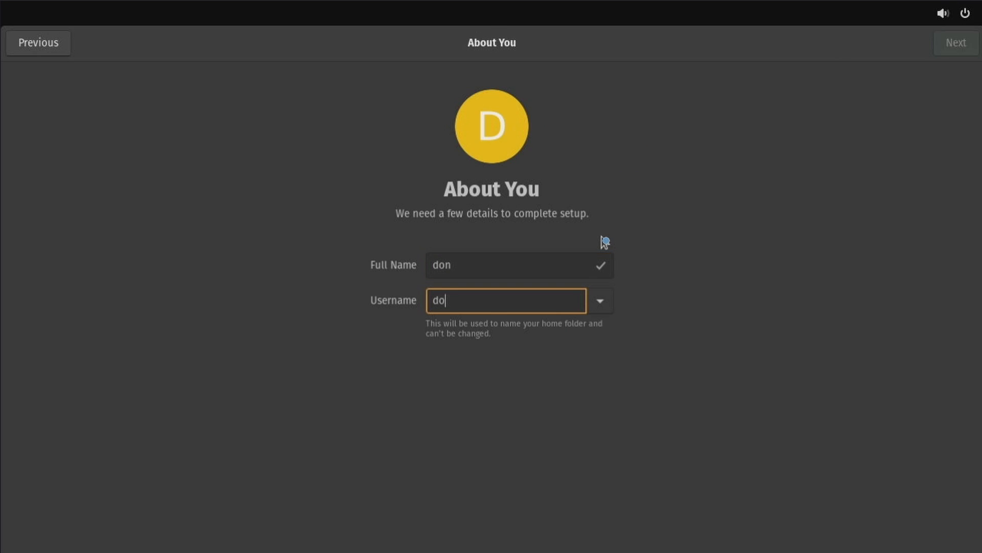
{"action": "left_click", "coordinate": [956, 42]}
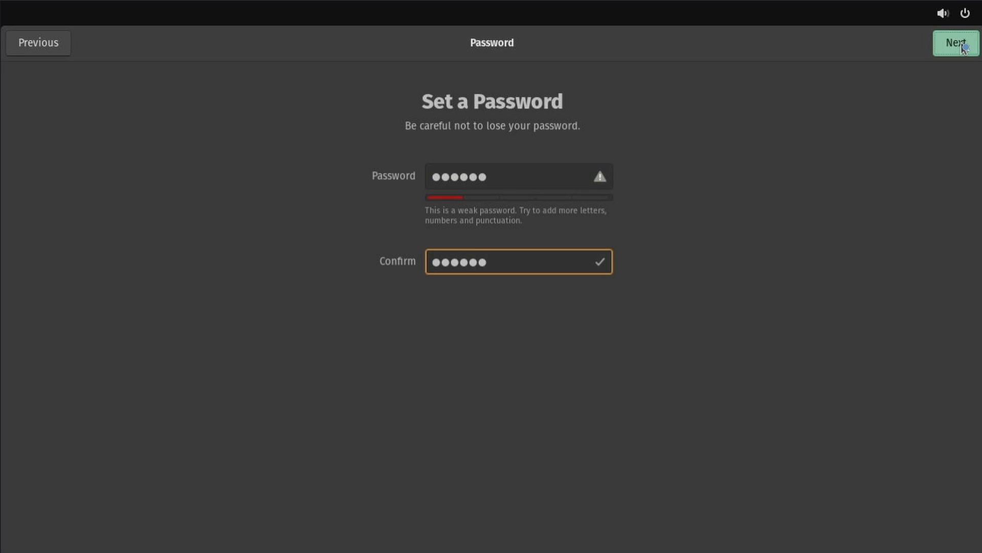
{"action": "left_click", "coordinate": [956, 42]}
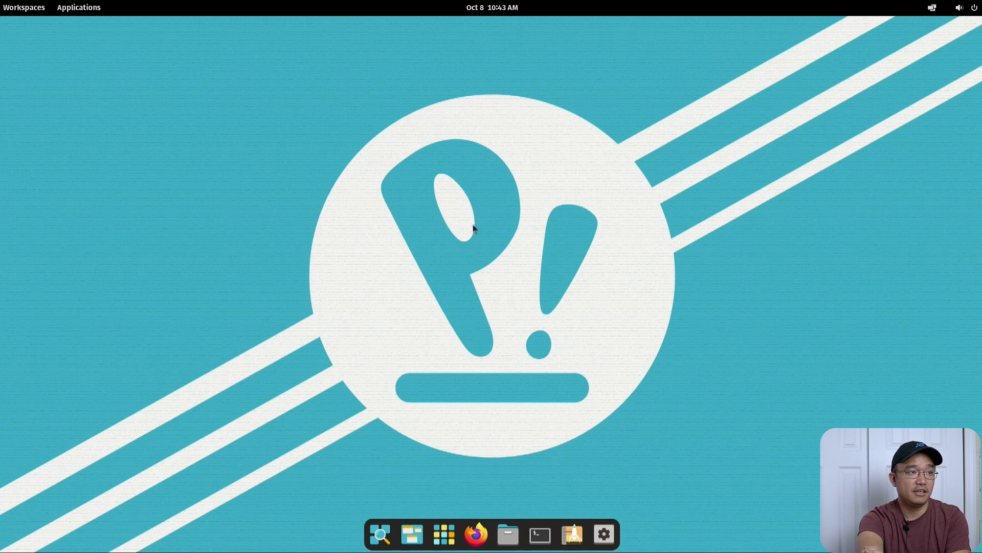
{"action": "mouse_move", "coordinate": [460, 201]}
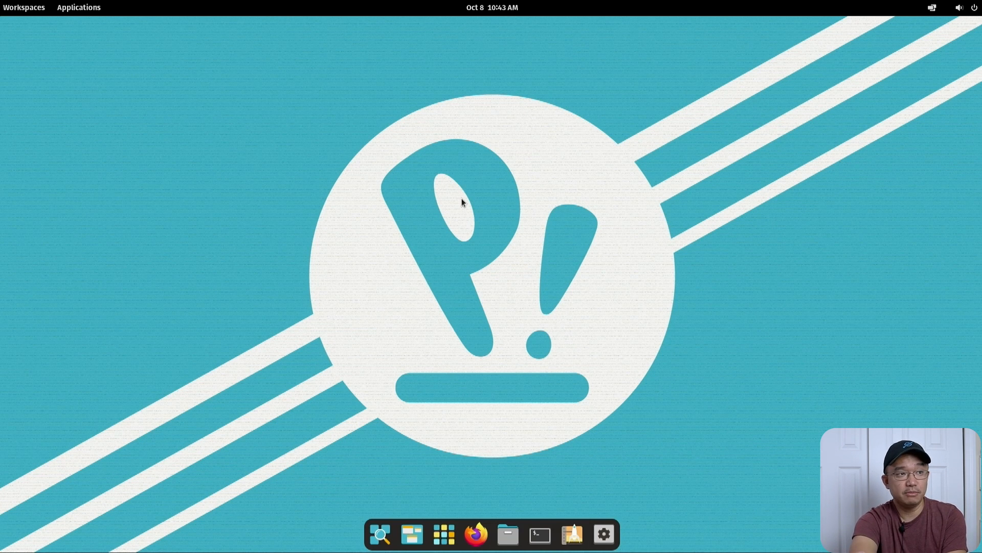
{"action": "mouse_move", "coordinate": [251, 228]}
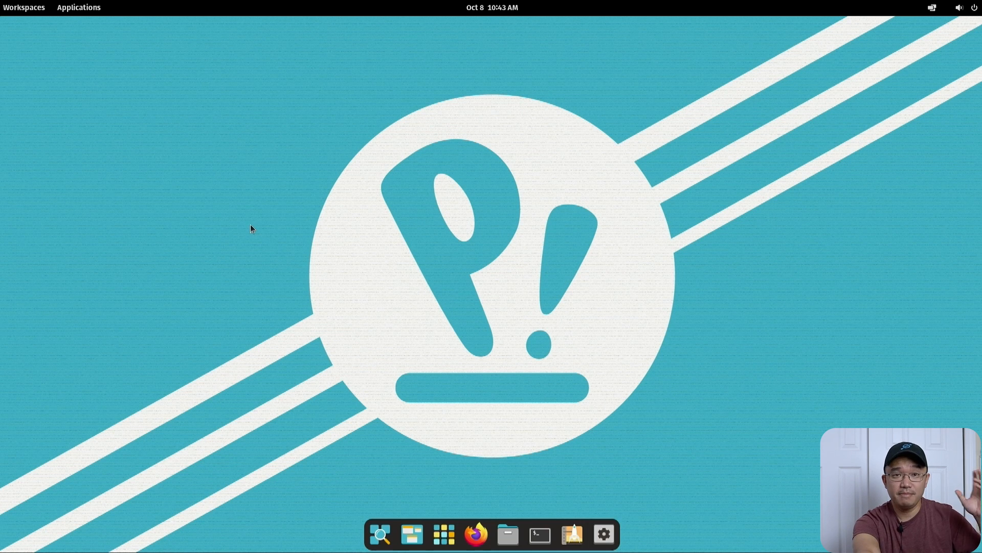
{"action": "mouse_move", "coordinate": [121, 3]}
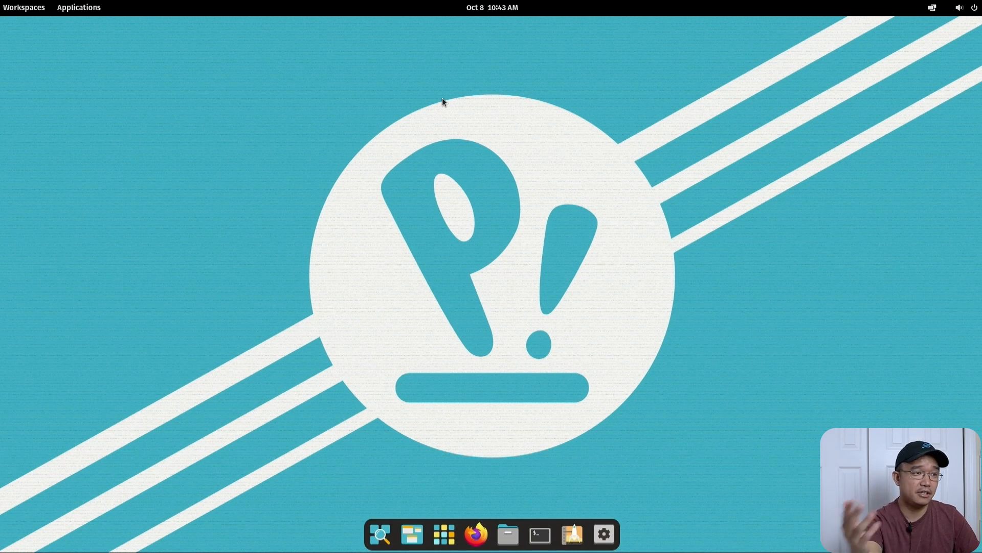
{"action": "mouse_move", "coordinate": [51, 127]}
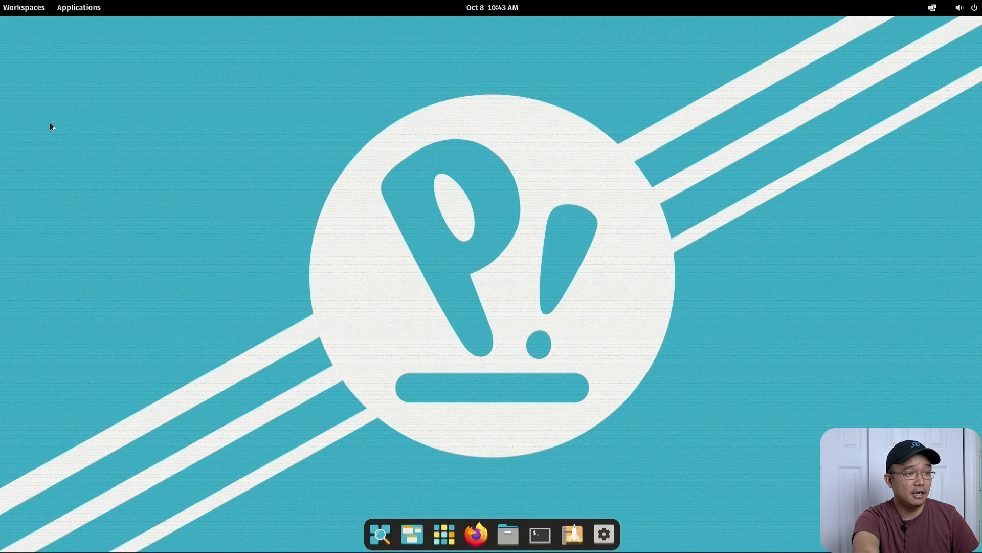
{"action": "mouse_move", "coordinate": [379, 533]}
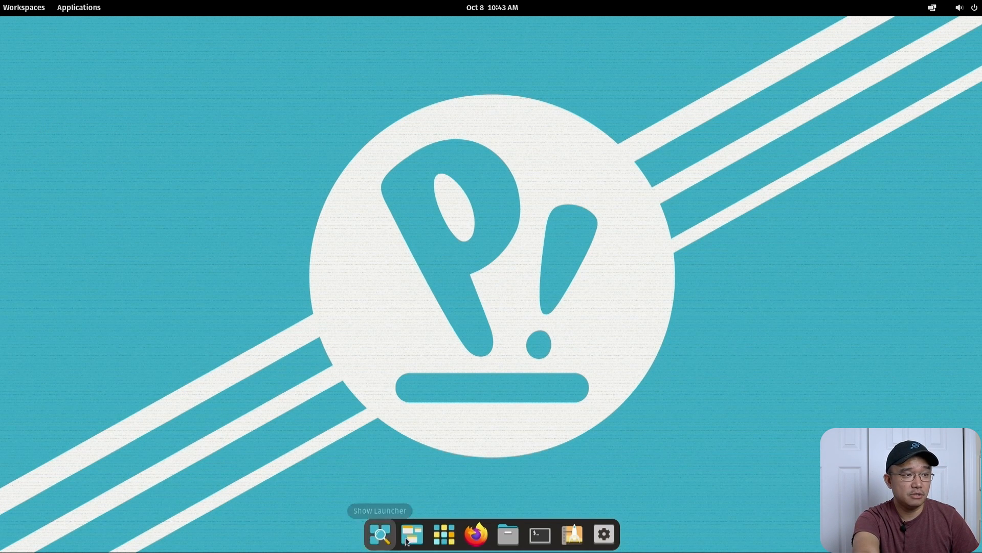
{"action": "left_click", "coordinate": [380, 534]}
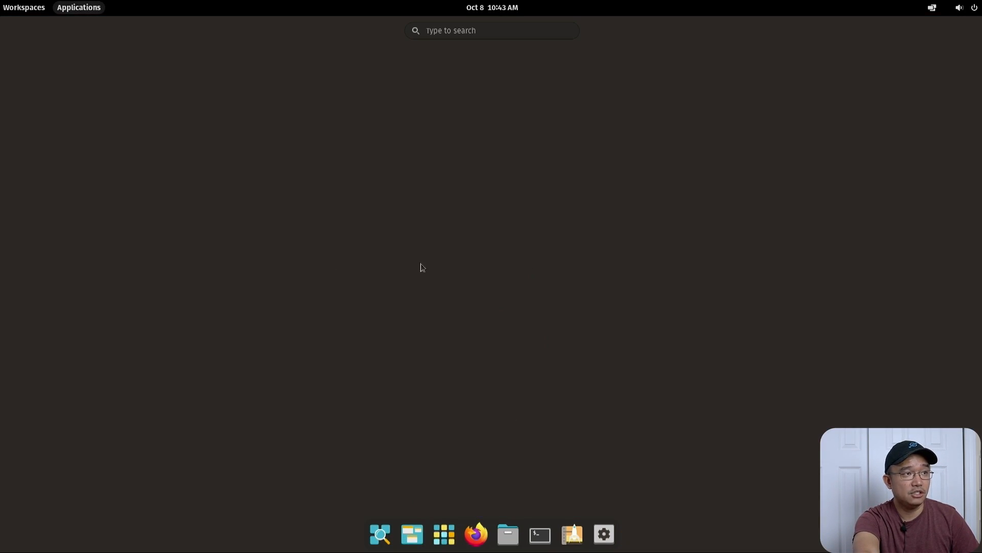
{"action": "mouse_move", "coordinate": [367, 227]}
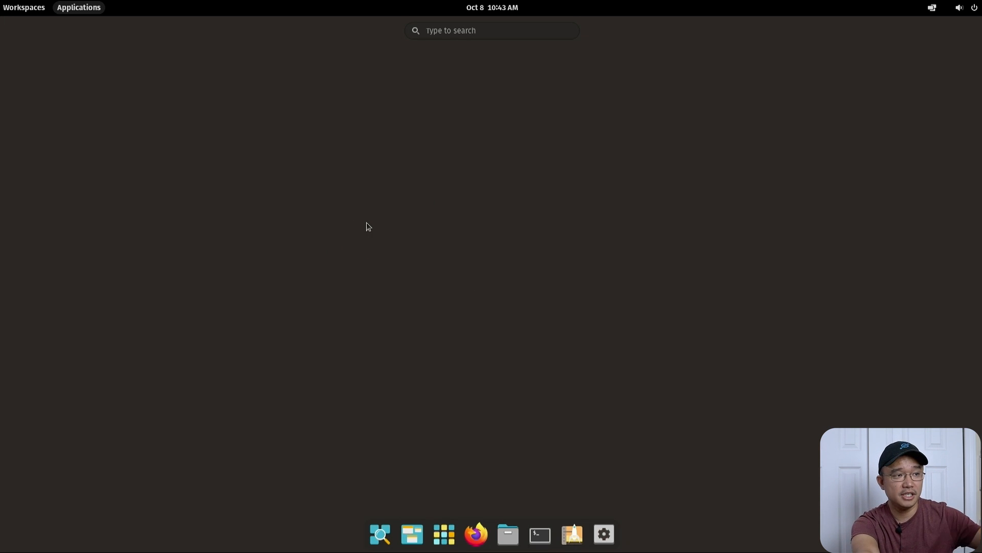
{"action": "mouse_move", "coordinate": [482, 50]}
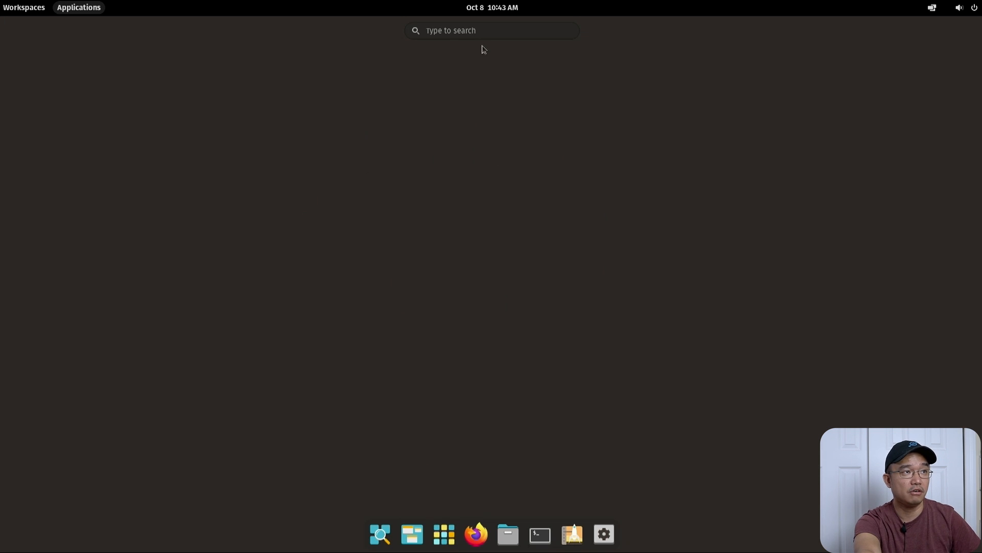
{"action": "left_click", "coordinate": [492, 31]}
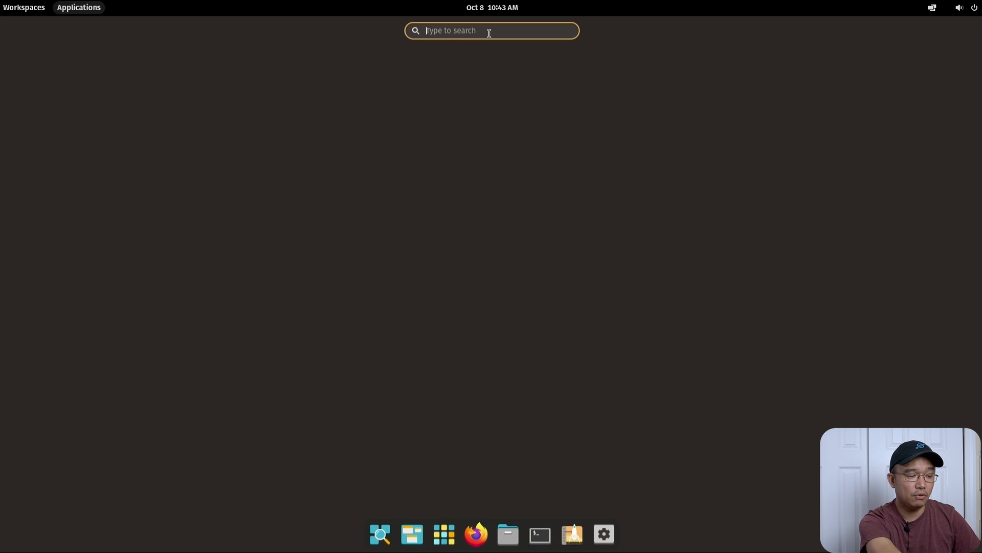
{"action": "type", "text": "sysm"}
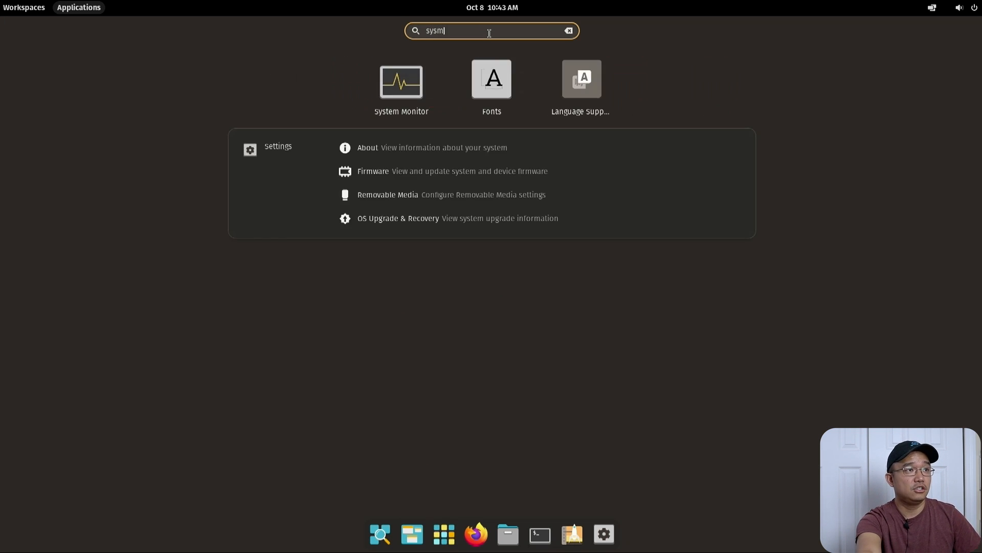
{"action": "key", "text": "BackSpace"}
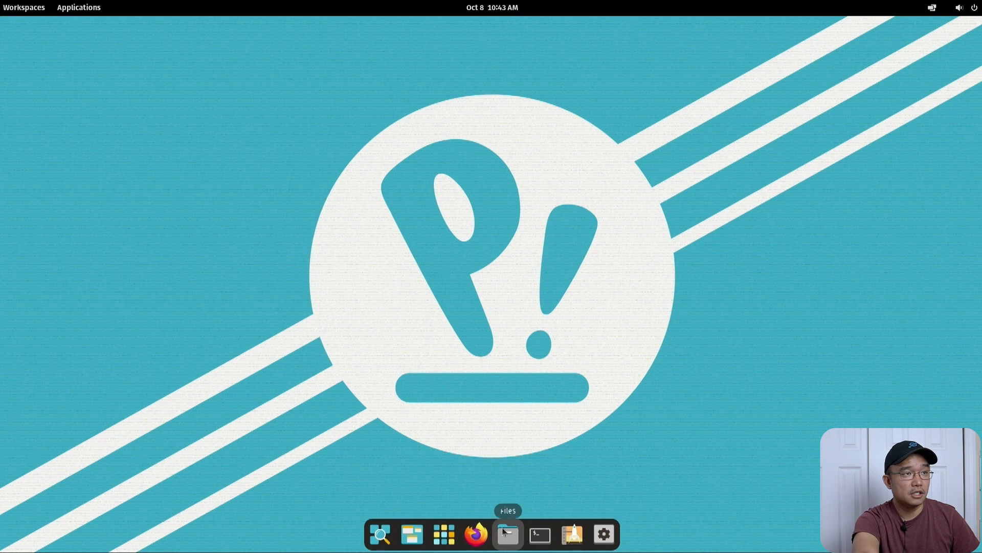
Launch Files, hide its window, and start a Terminal from the dock.
{"action": "left_click", "coordinate": [507, 534]}
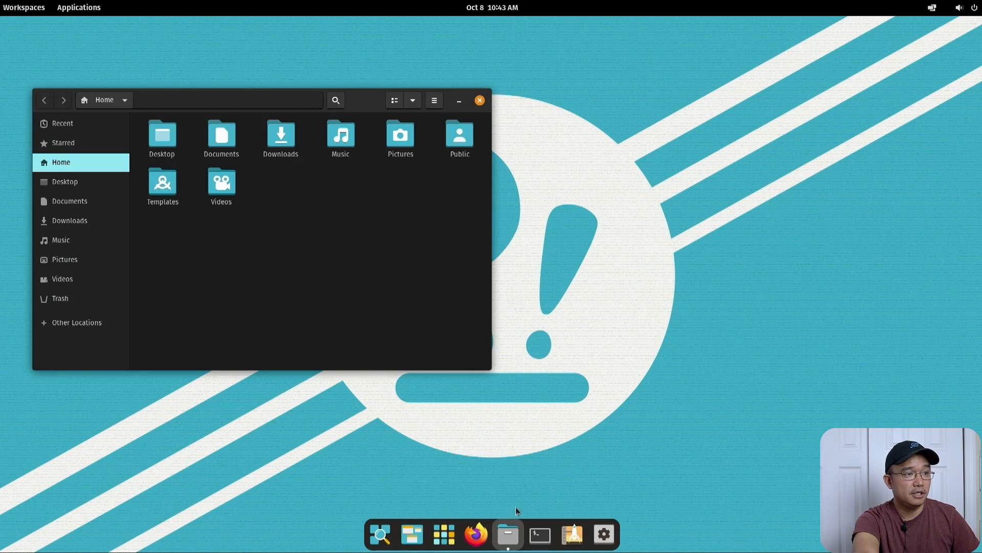
{"action": "left_click", "coordinate": [480, 100]}
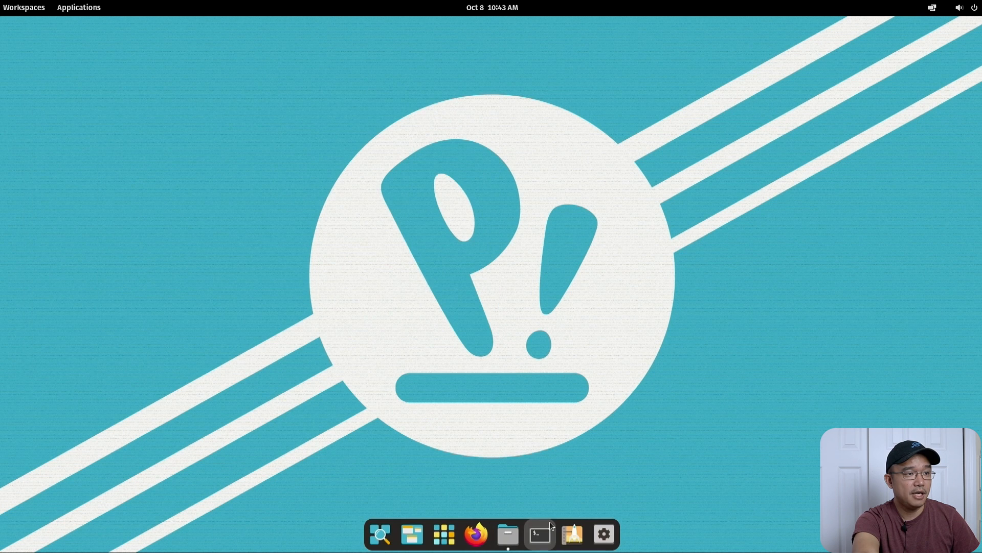
{"action": "left_click", "coordinate": [507, 533]}
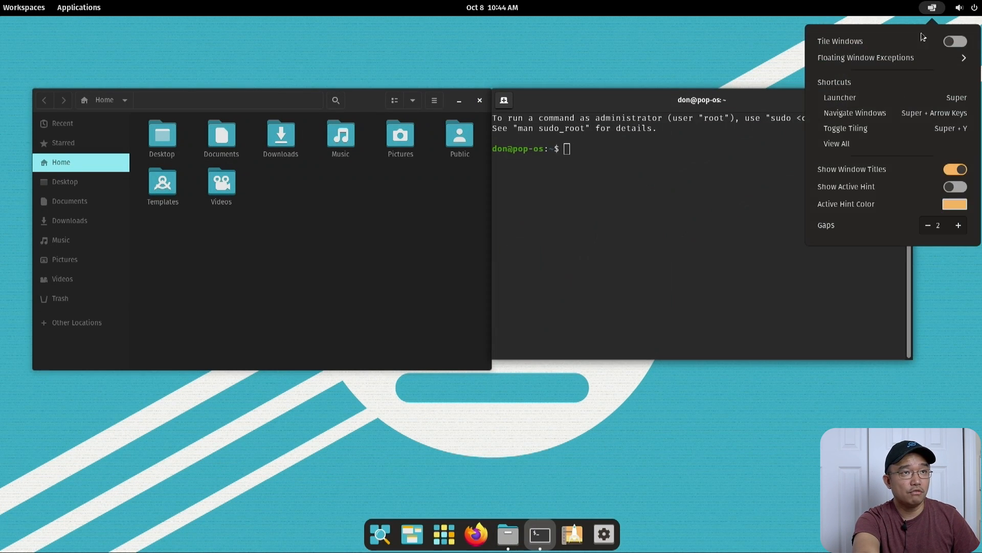
Turn on window tiling and open a second Files window from the dock menu.
{"action": "left_click", "coordinate": [954, 41]}
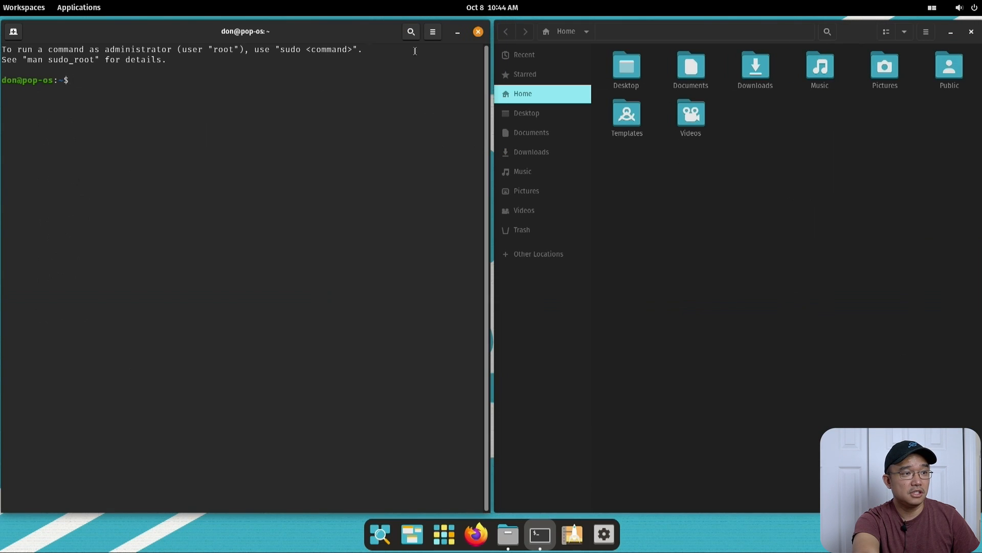
{"action": "right_click", "coordinate": [507, 533]}
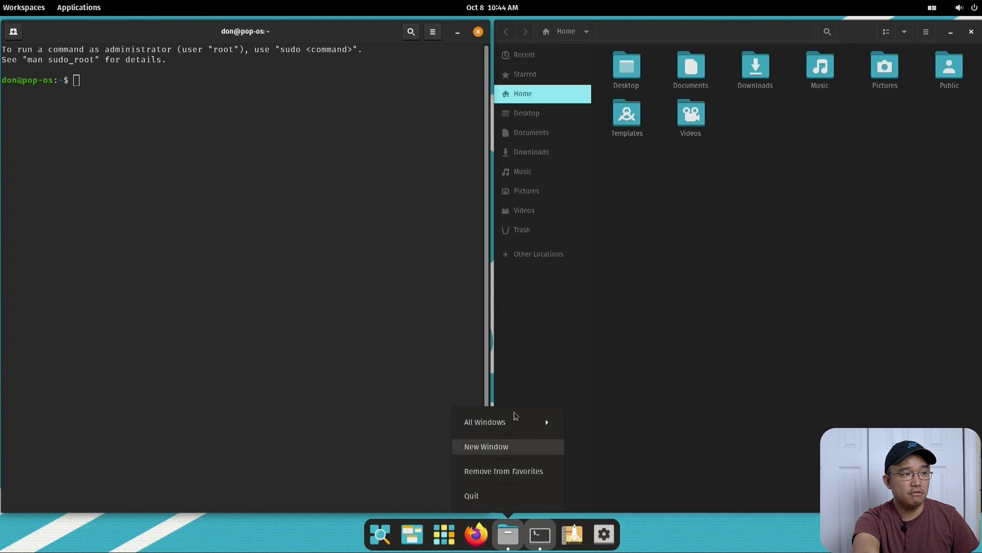
{"action": "left_click", "coordinate": [486, 446]}
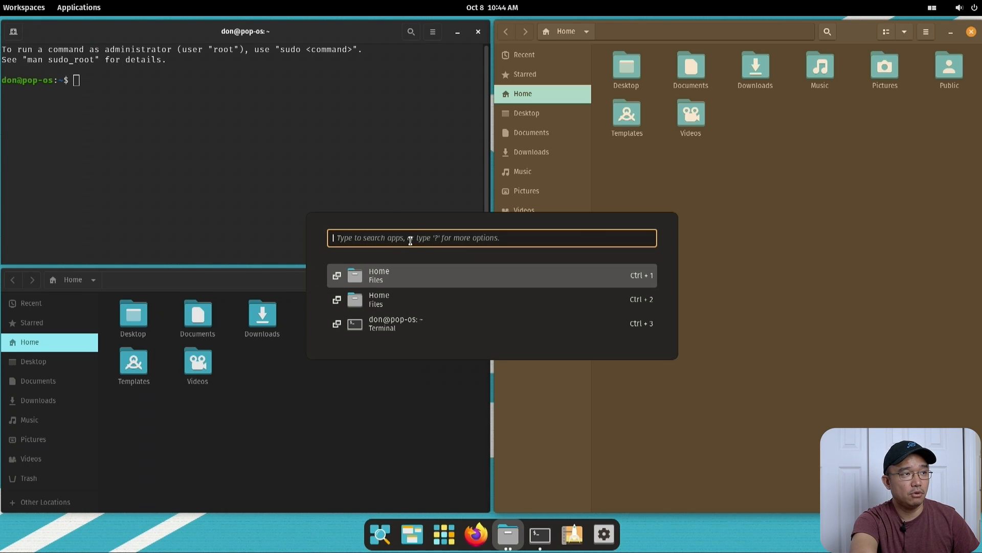
{"action": "mouse_move", "coordinate": [428, 246]}
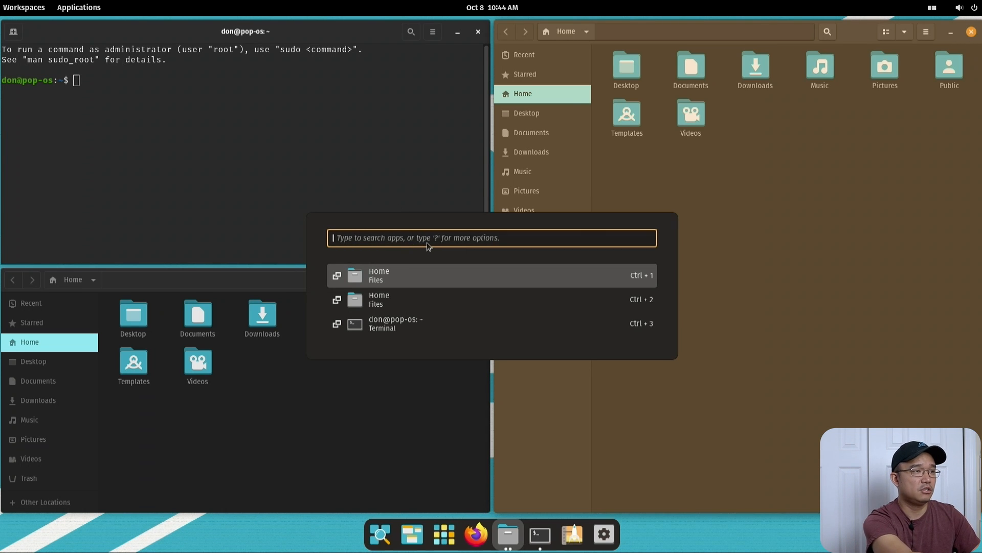
Open System Monitor, view its CPU, memory and network graphs, then clear it off the desktop.
{"action": "type", "text": "system"}
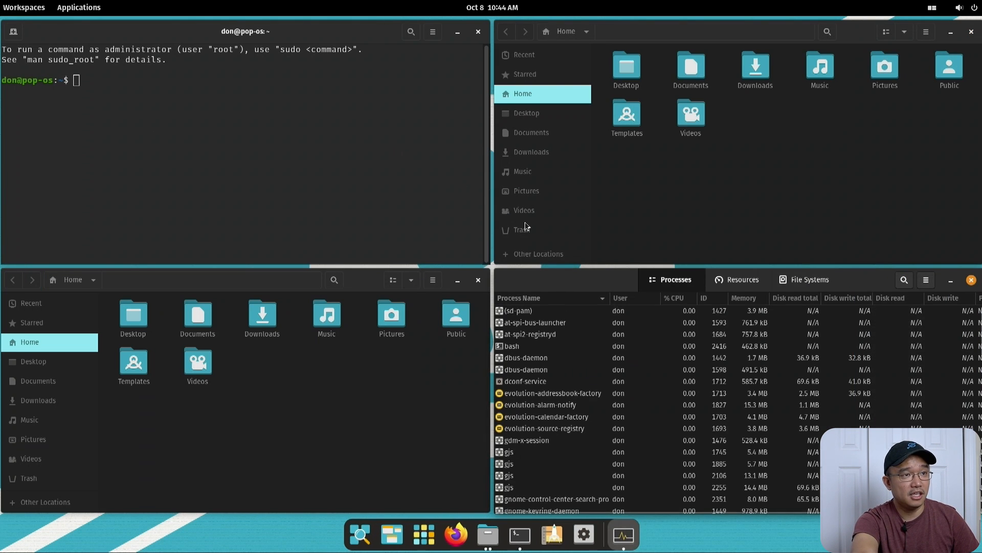
{"action": "key", "text": "super"}
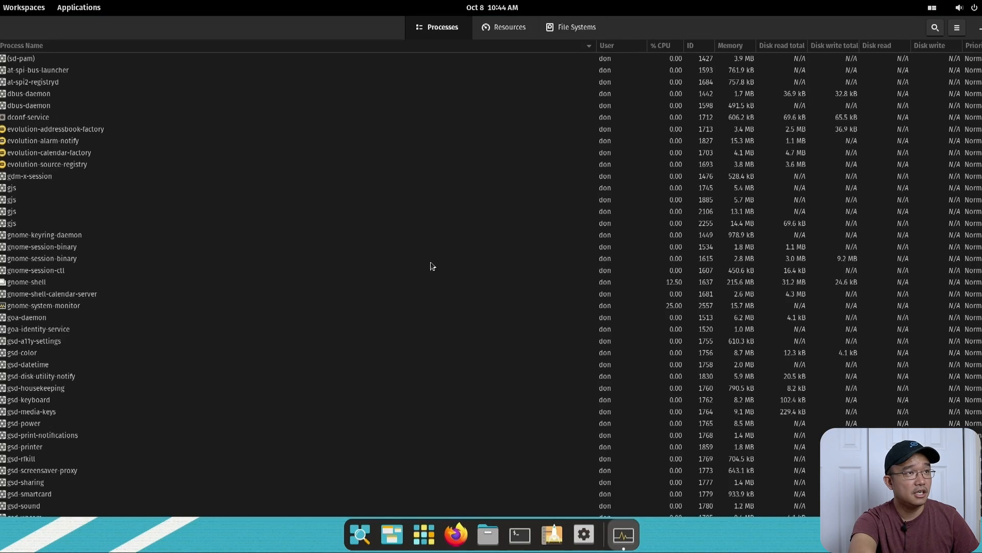
{"action": "left_click", "coordinate": [495, 31]}
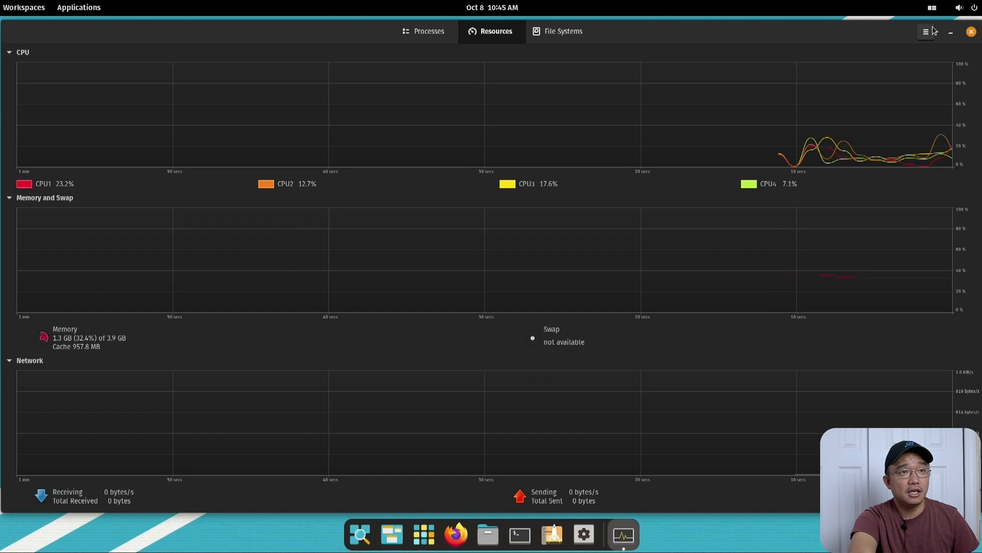
{"action": "left_click", "coordinate": [950, 32]}
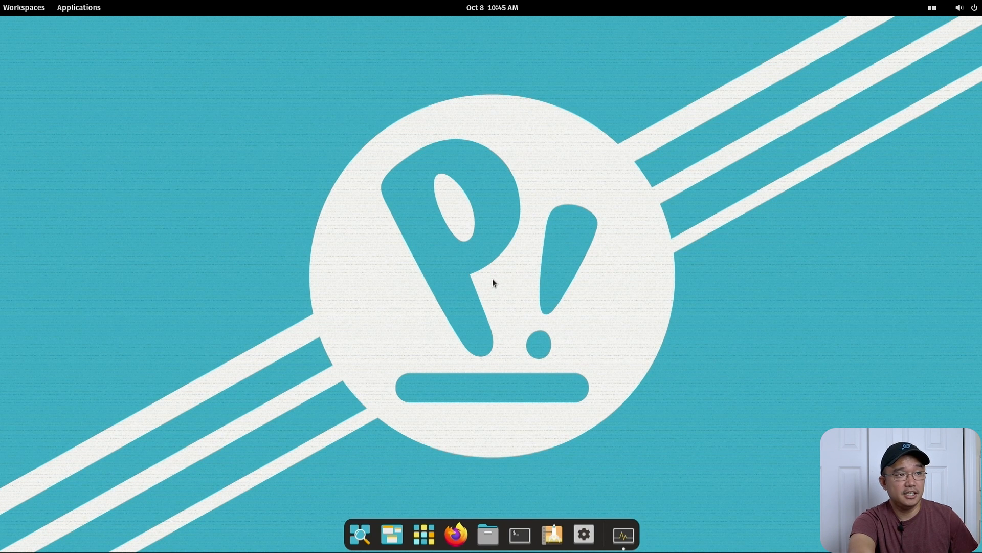
{"action": "left_click", "coordinate": [455, 533]}
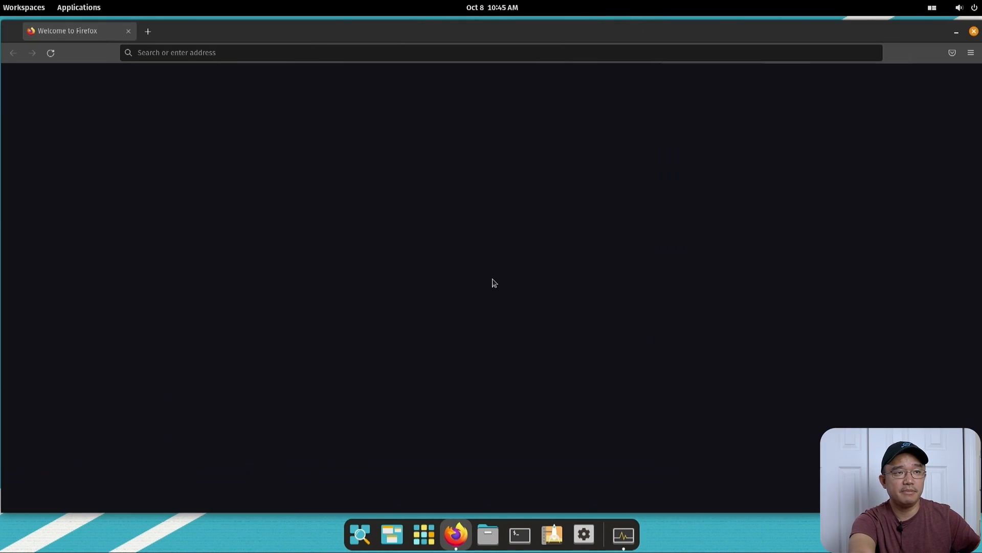
{"action": "left_click", "coordinate": [148, 31]}
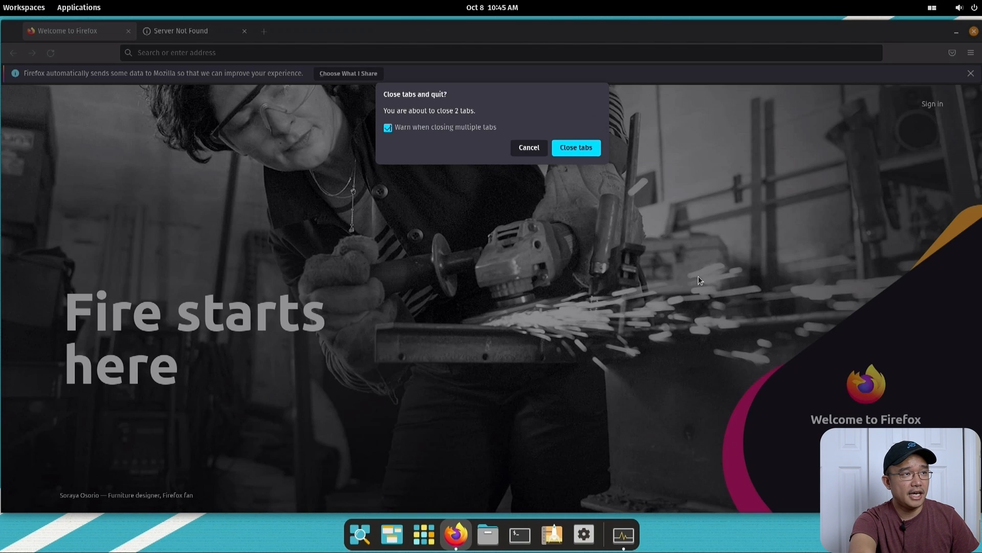
{"action": "left_click", "coordinate": [574, 147]}
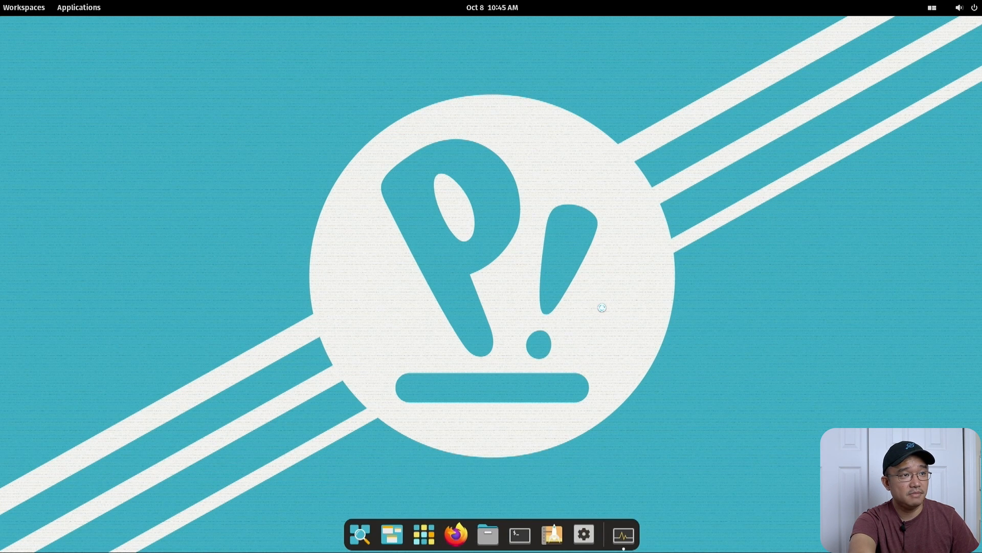
Relaunch Firefox from the dock onto a new tab page.
{"action": "left_click", "coordinate": [455, 534]}
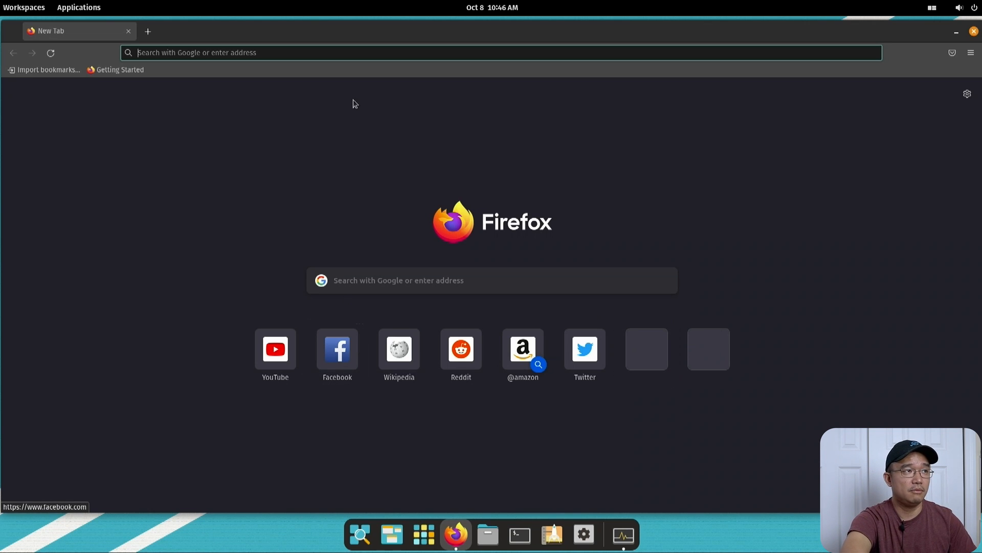
{"action": "mouse_move", "coordinate": [676, 30]}
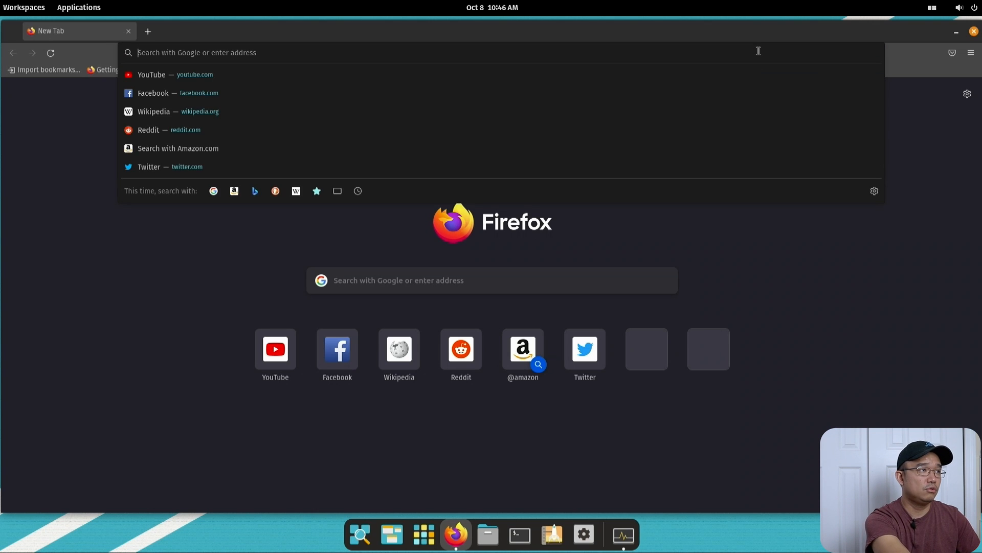
Try loading youtube.com/novaspirit, then check Wi-Fi status in the system menu.
{"action": "type", "text": "youtube.com/"}
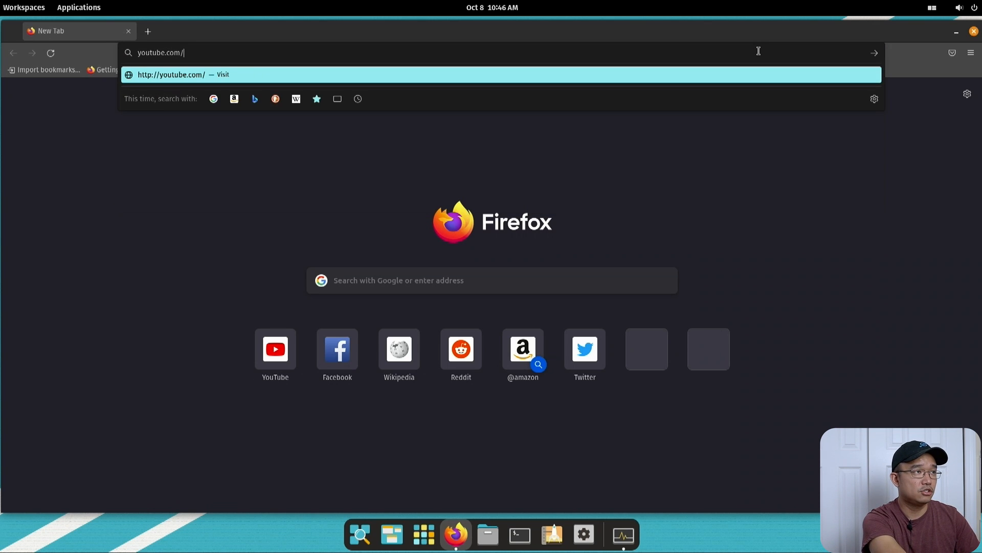
{"action": "type", "text": "novaspirittech"}
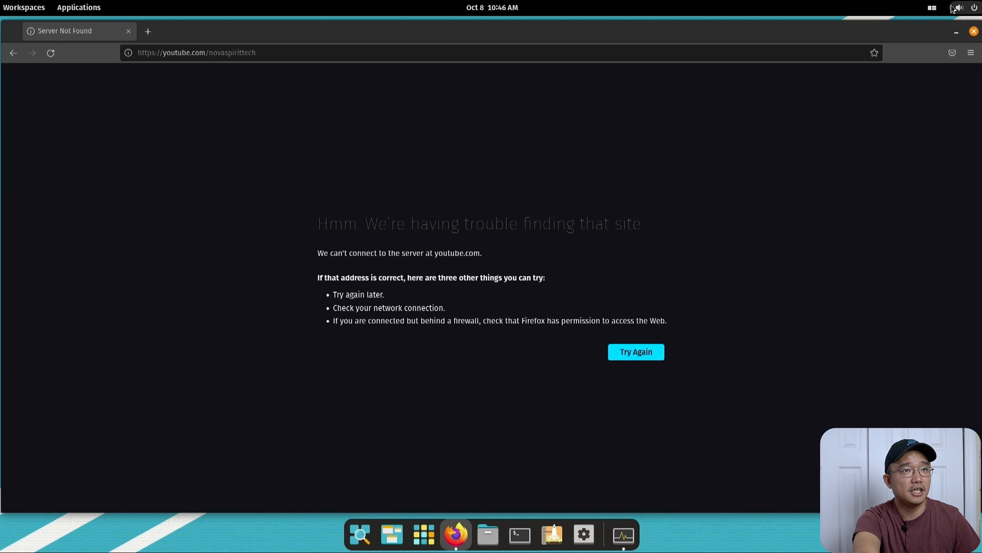
{"action": "left_click", "coordinate": [957, 8]}
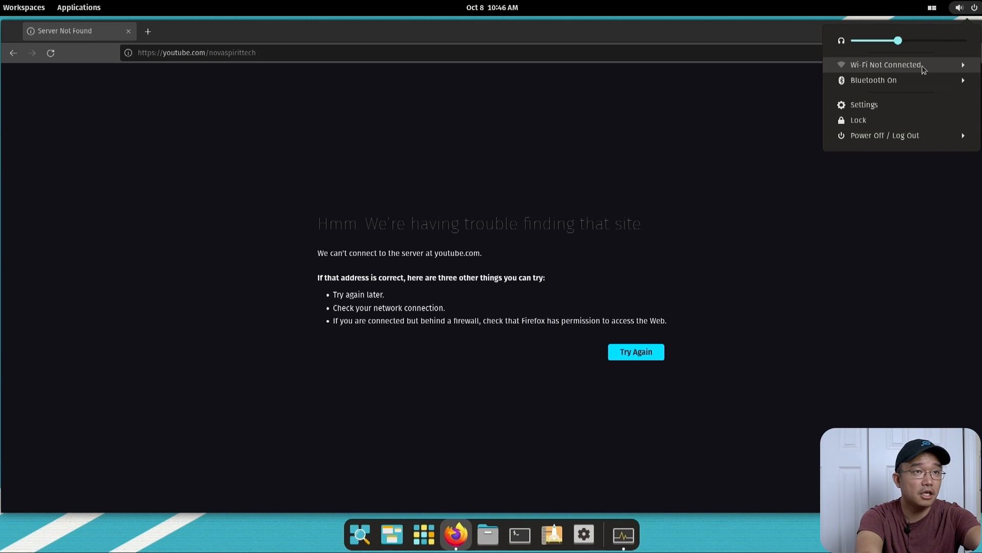
{"action": "mouse_move", "coordinate": [877, 105]}
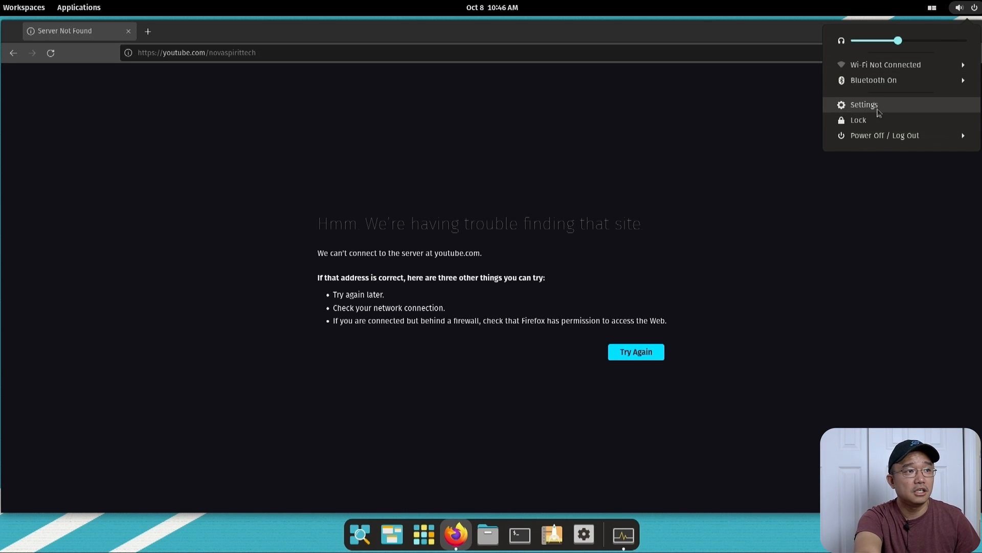
Open Settings on the Network page beside Firefox, showing no VPN and proxy off.
{"action": "left_click", "coordinate": [863, 104]}
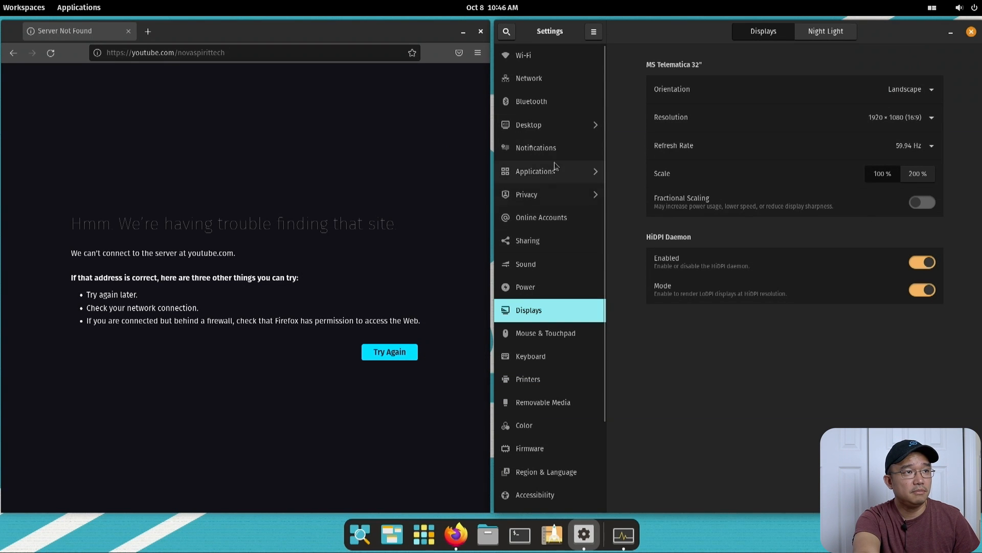
{"action": "mouse_move", "coordinate": [539, 93]}
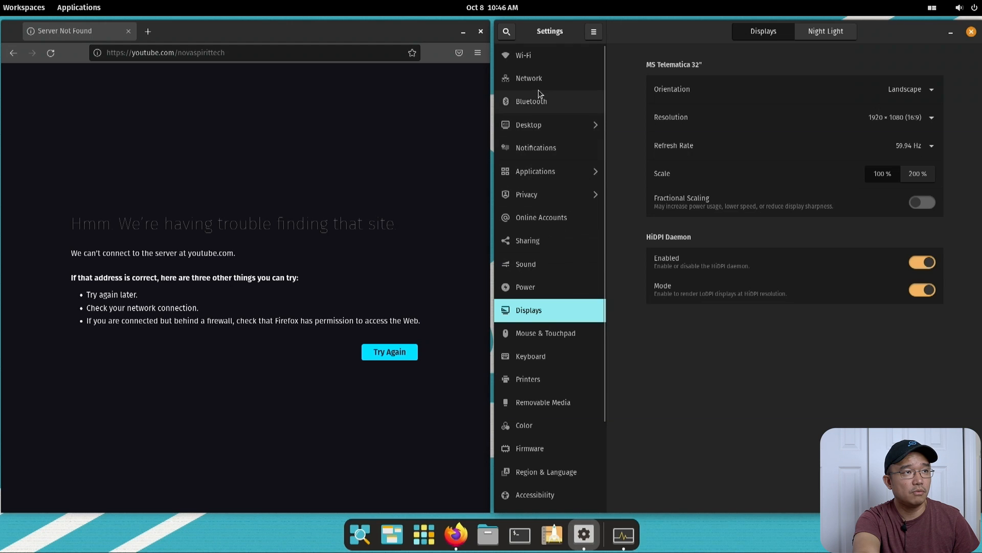
{"action": "left_click", "coordinate": [528, 78]}
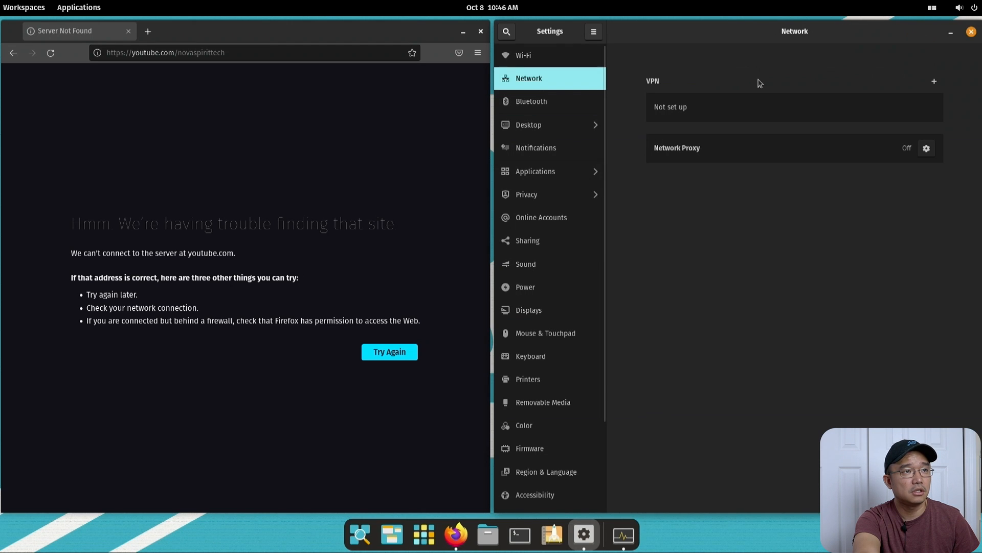
{"action": "mouse_move", "coordinate": [831, 141]}
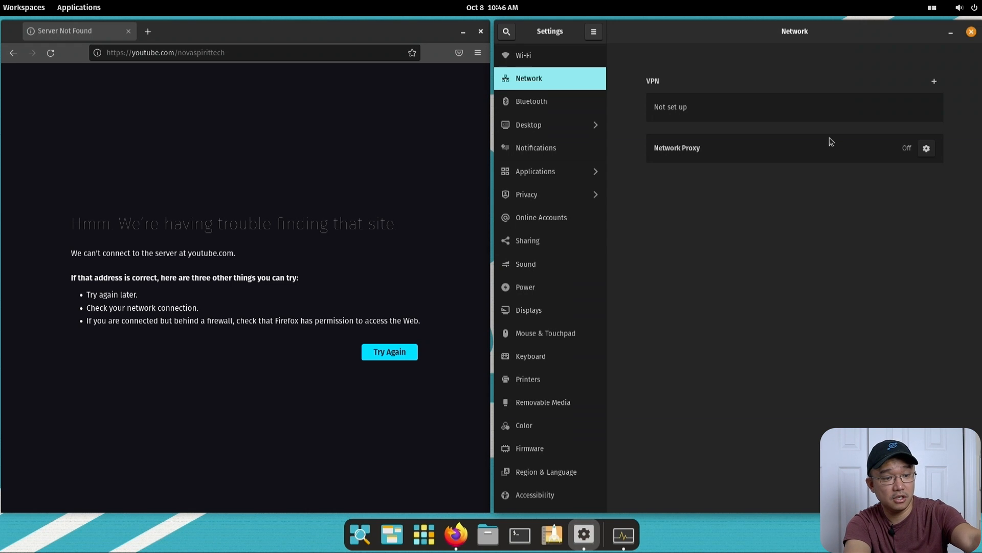
{"action": "mouse_move", "coordinate": [680, 249]}
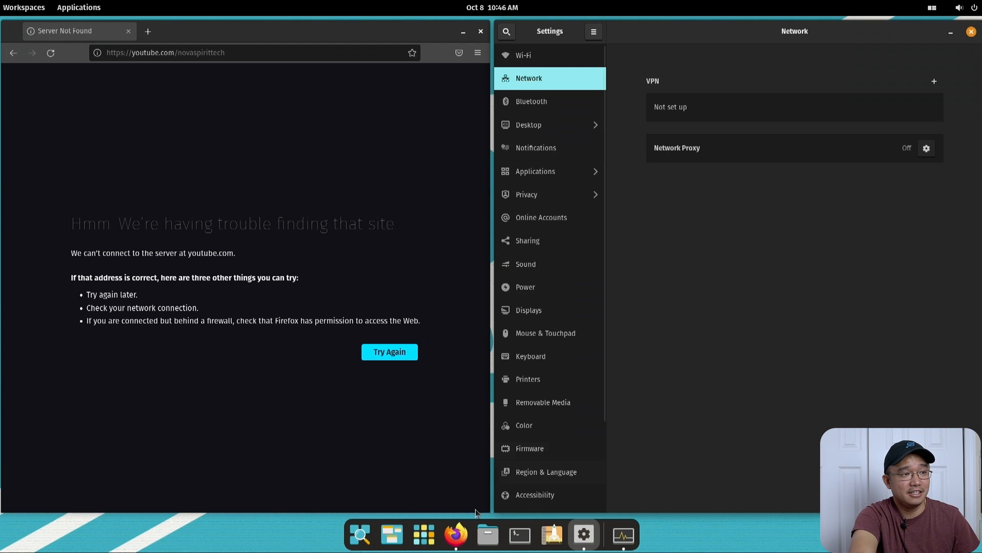
{"action": "left_click", "coordinate": [391, 533]}
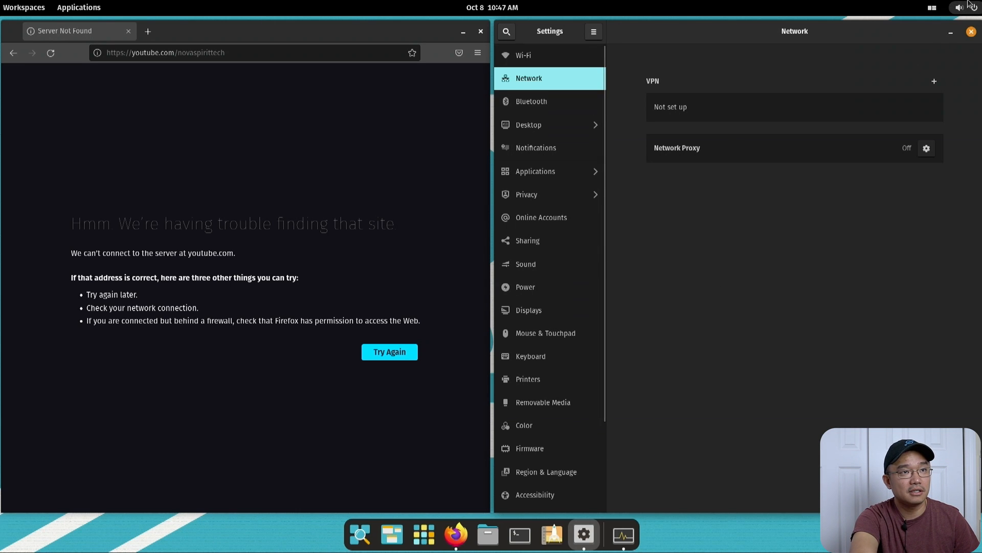
{"action": "left_click", "coordinate": [962, 7]}
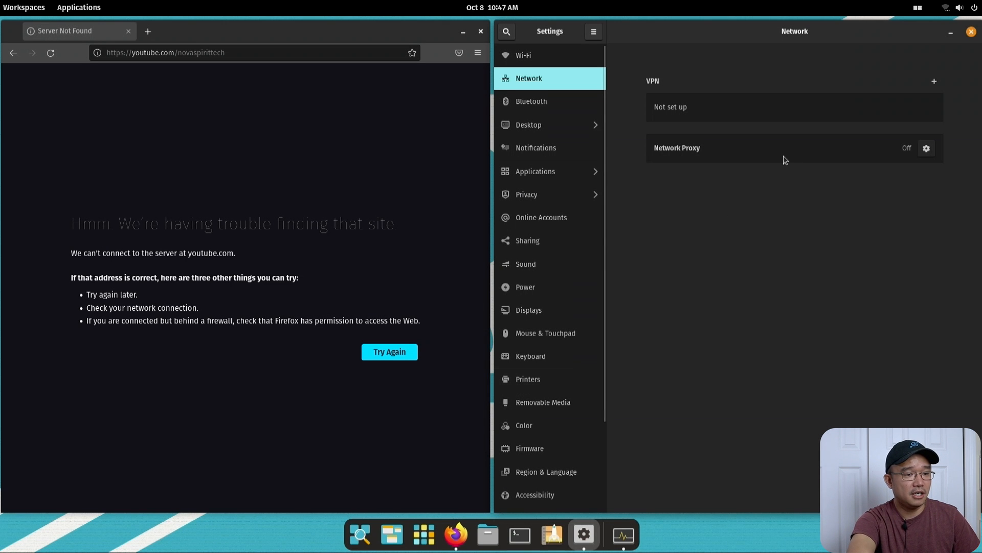
{"action": "mouse_move", "coordinate": [387, 178]}
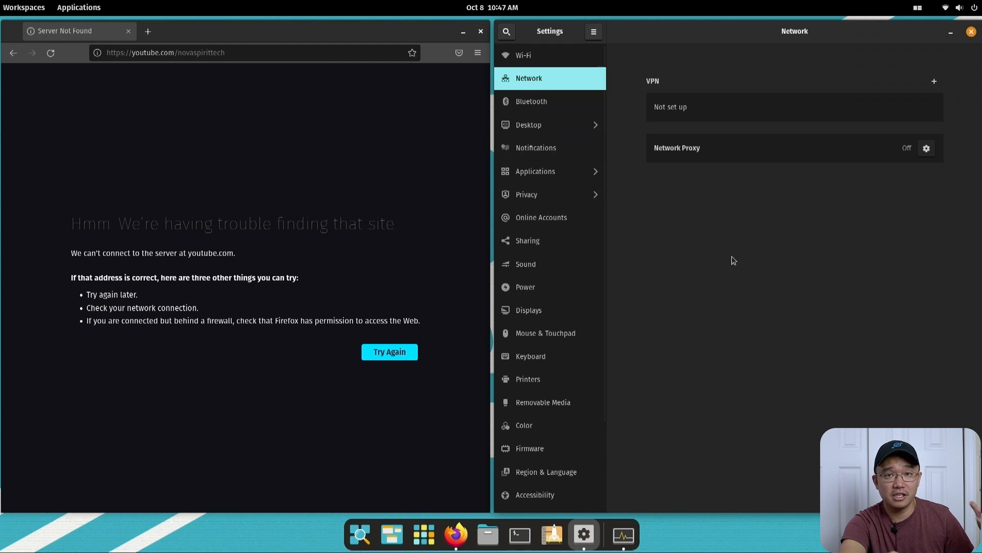
{"action": "mouse_move", "coordinate": [708, 249]}
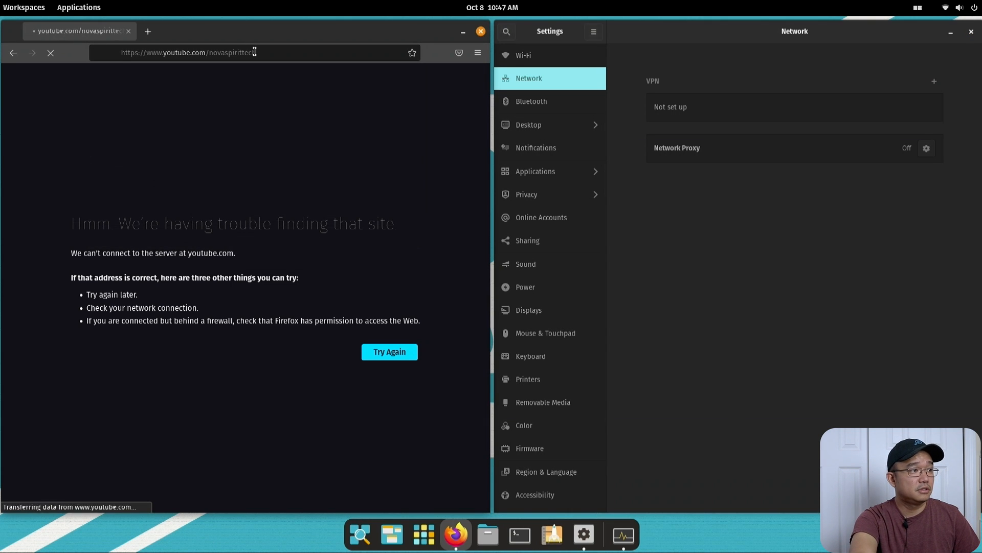
Retry the Novaspirit Tech YouTube channel and open the OpenAuto Pro video.
{"action": "left_click", "coordinate": [389, 352]}
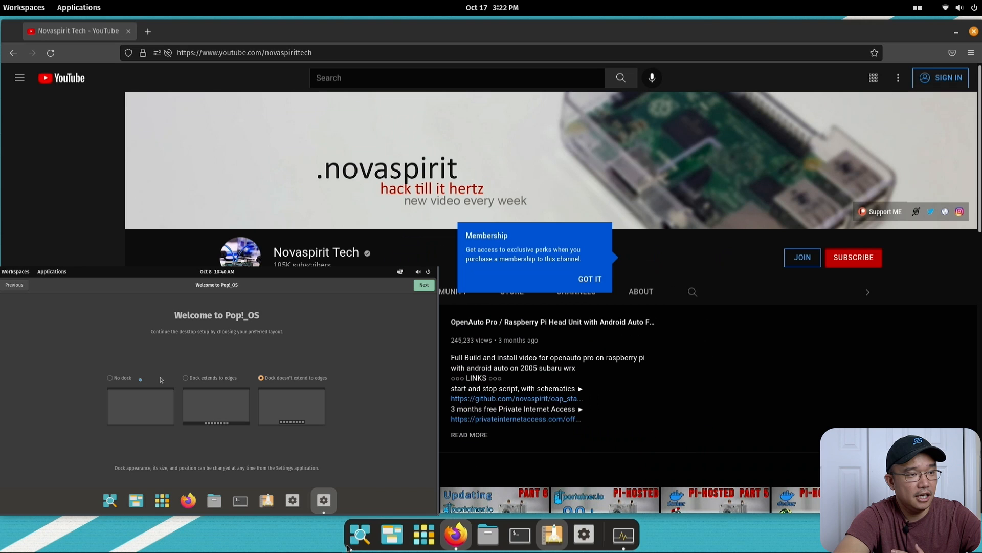
{"action": "left_click", "coordinate": [18, 78]}
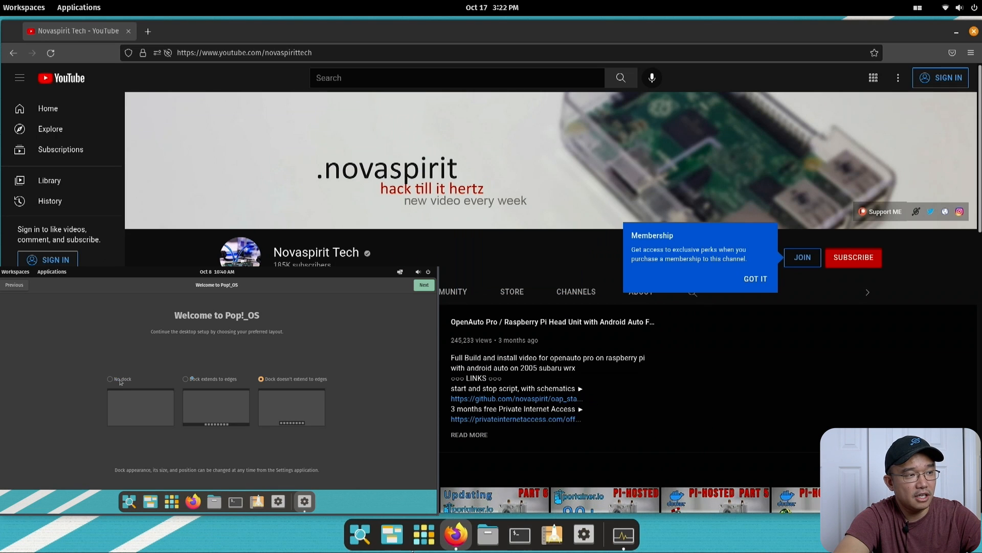
{"action": "left_click", "coordinate": [184, 377]}
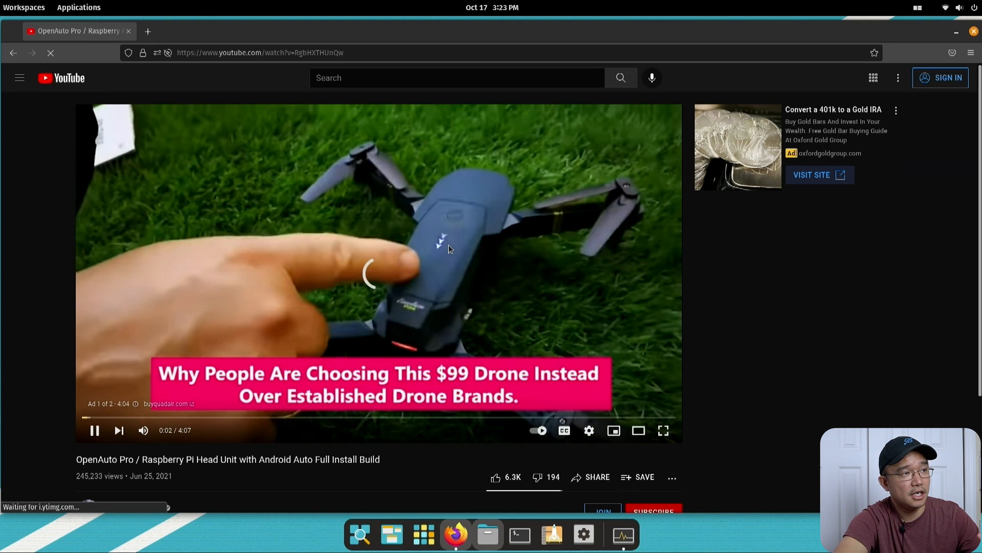
Skip the OpenAuto Pro video's ads and check high CPU load in System Monitor.
{"action": "right_click", "coordinate": [448, 250]}
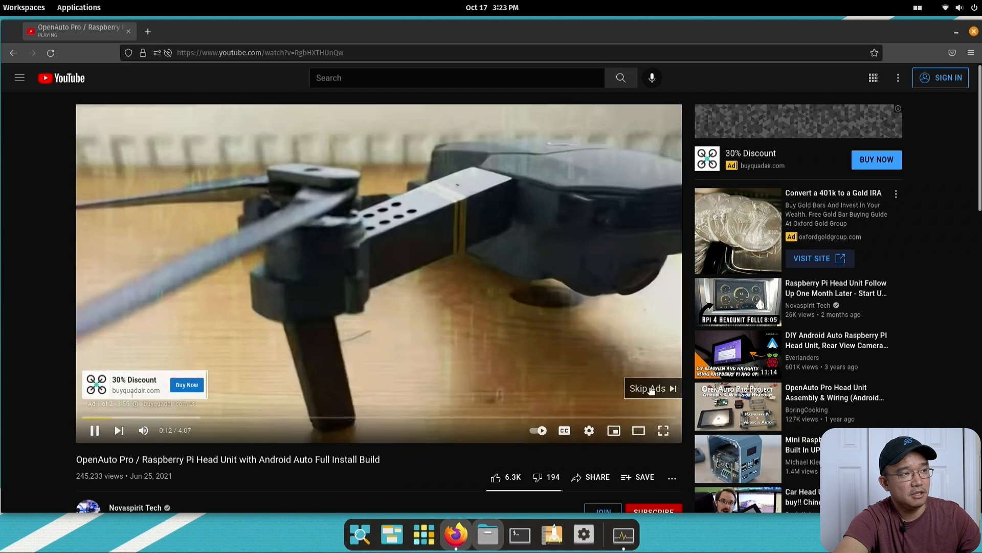
{"action": "left_click", "coordinate": [647, 388]}
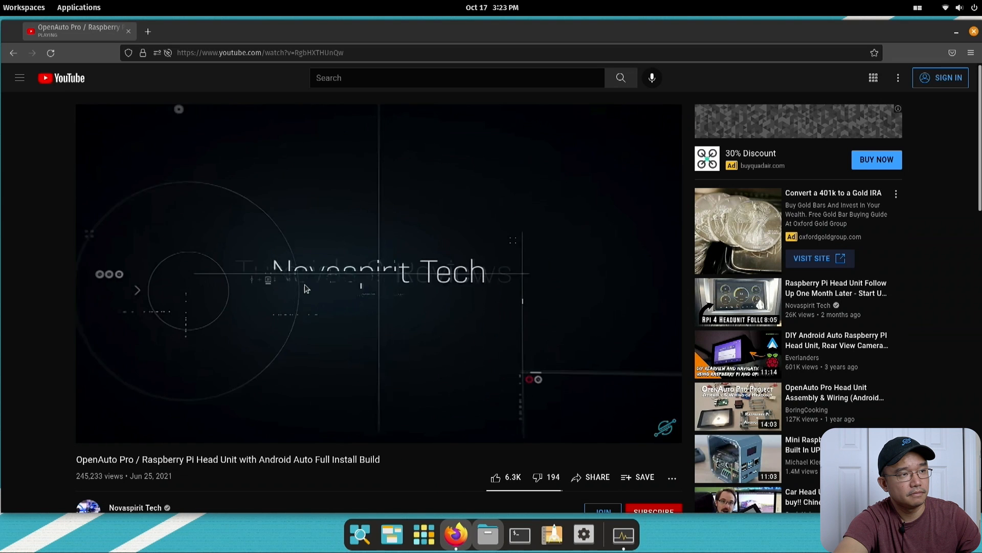
{"action": "right_click", "coordinate": [307, 288]}
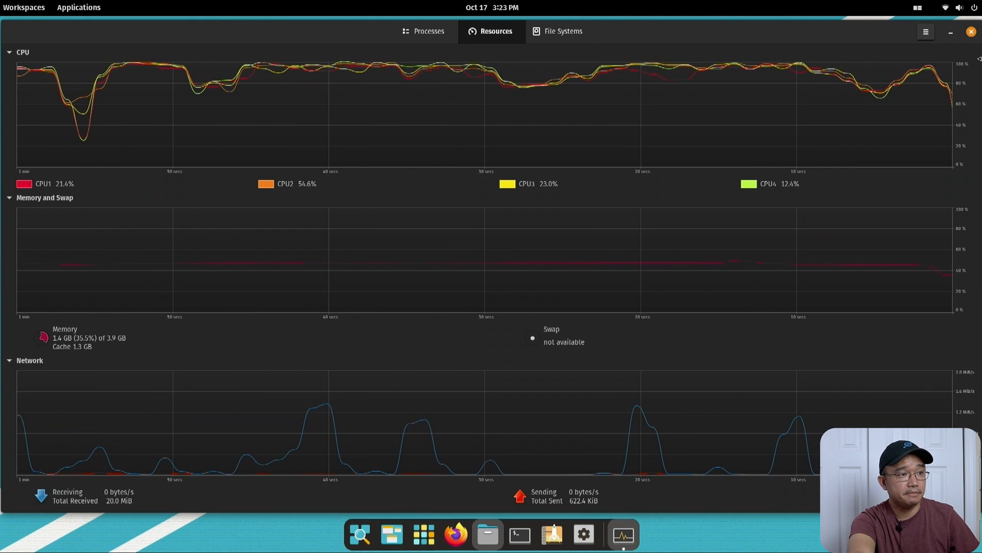
{"action": "left_click", "coordinate": [971, 31]}
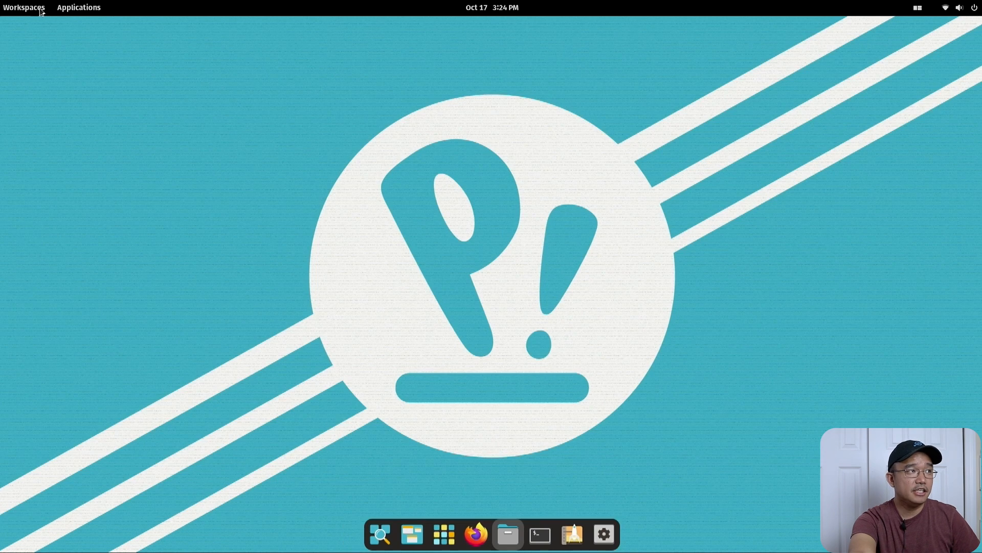
{"action": "left_click", "coordinate": [78, 7]}
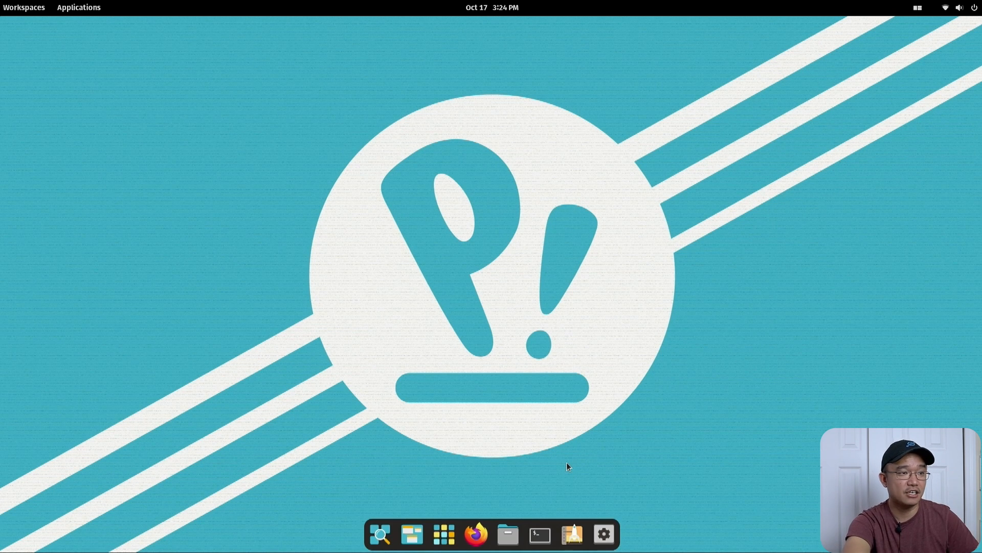
{"action": "mouse_move", "coordinate": [571, 534]}
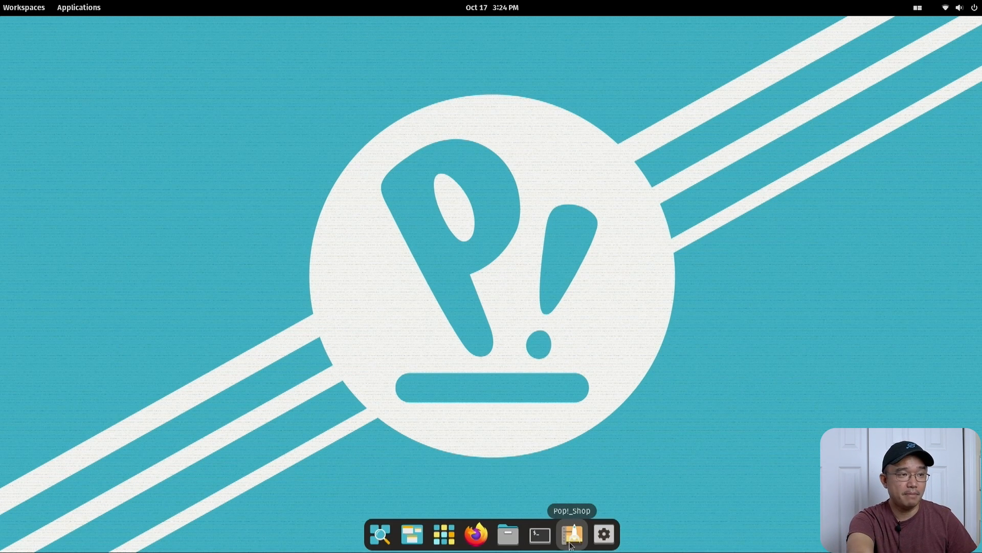
{"action": "mouse_move", "coordinate": [288, 225]}
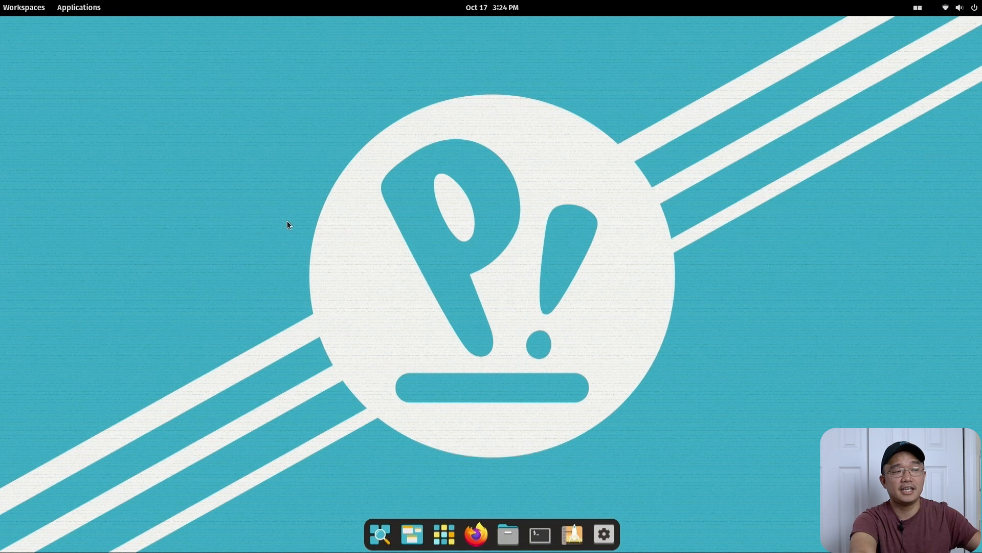
{"action": "left_click", "coordinate": [571, 534]}
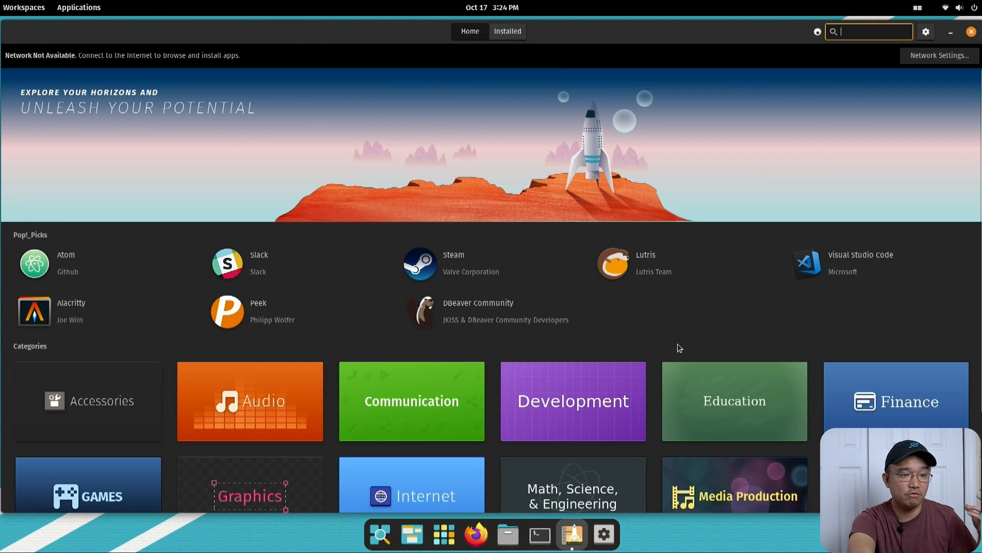
{"action": "scroll", "scroll_direction": "down", "scroll_amount": 3}
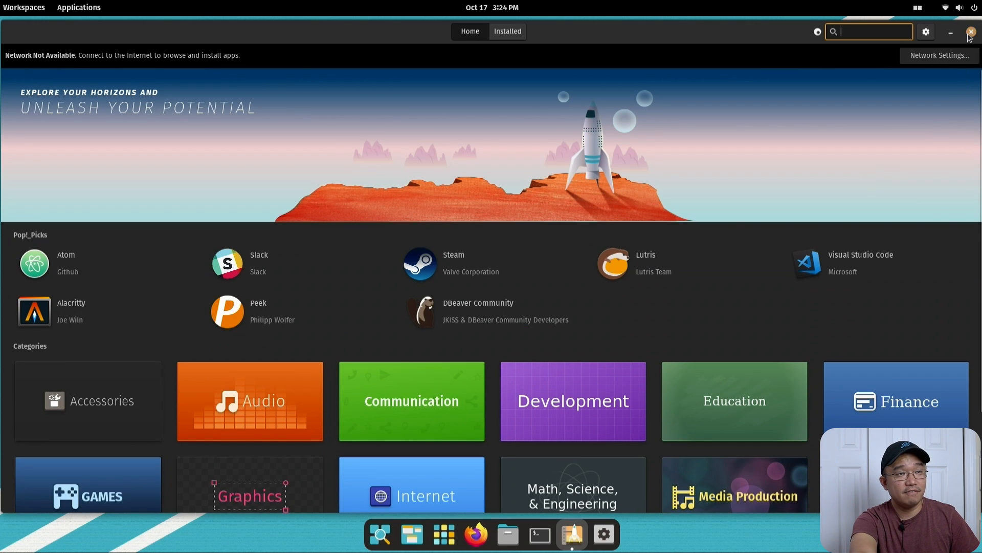
{"action": "left_click", "coordinate": [972, 31]}
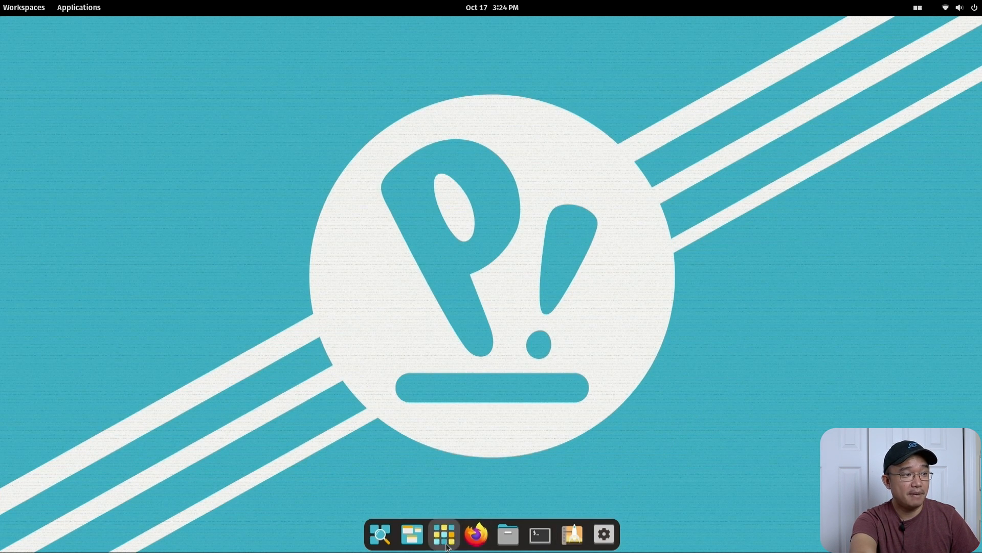
{"action": "mouse_move", "coordinate": [443, 533]}
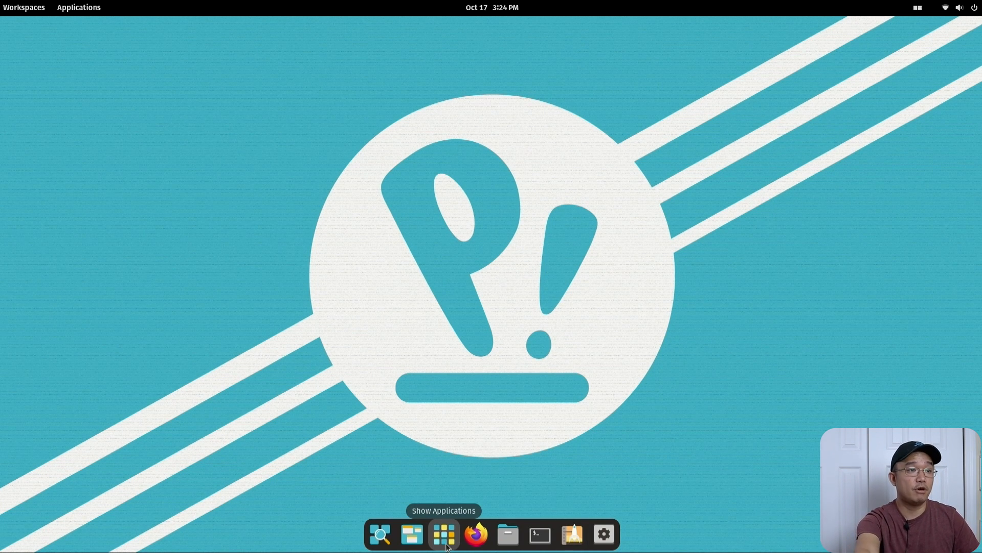
{"action": "mouse_move", "coordinate": [539, 534]}
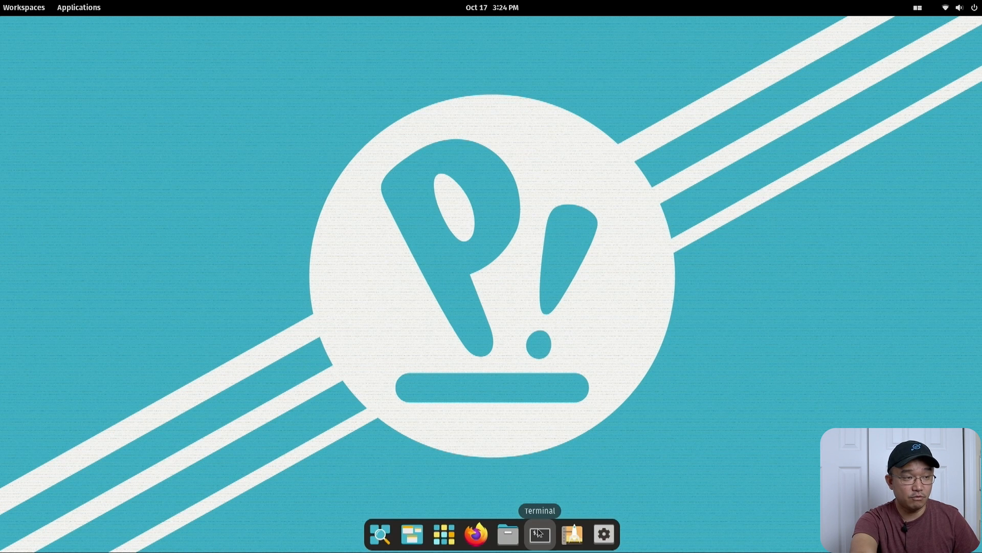
{"action": "mouse_move", "coordinate": [603, 533]}
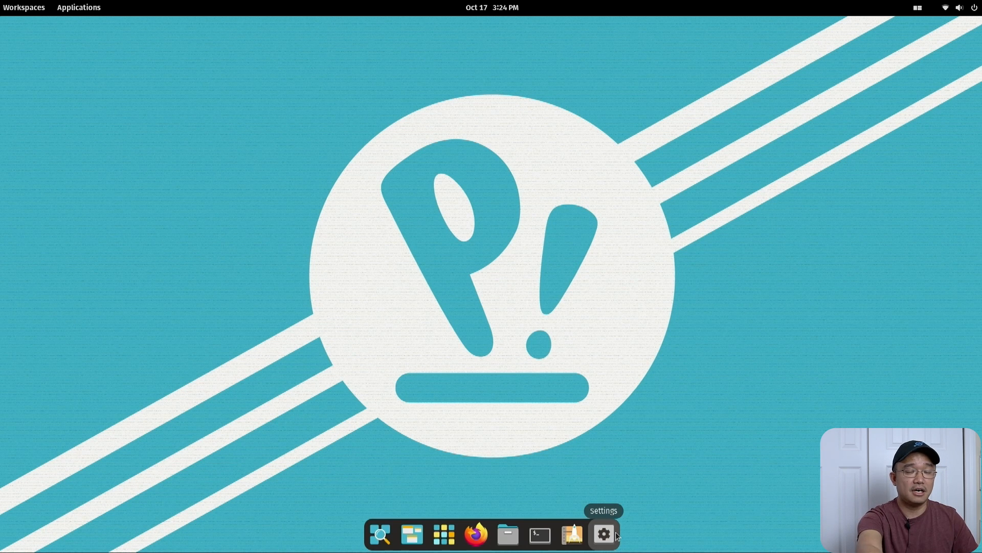
{"action": "mouse_move", "coordinate": [405, 499]}
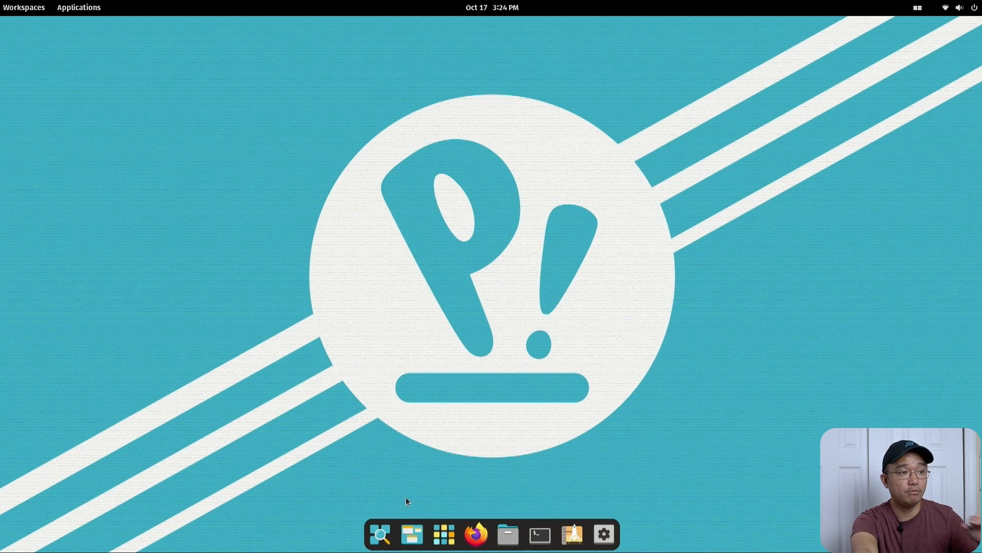
{"action": "mouse_move", "coordinate": [708, 397]}
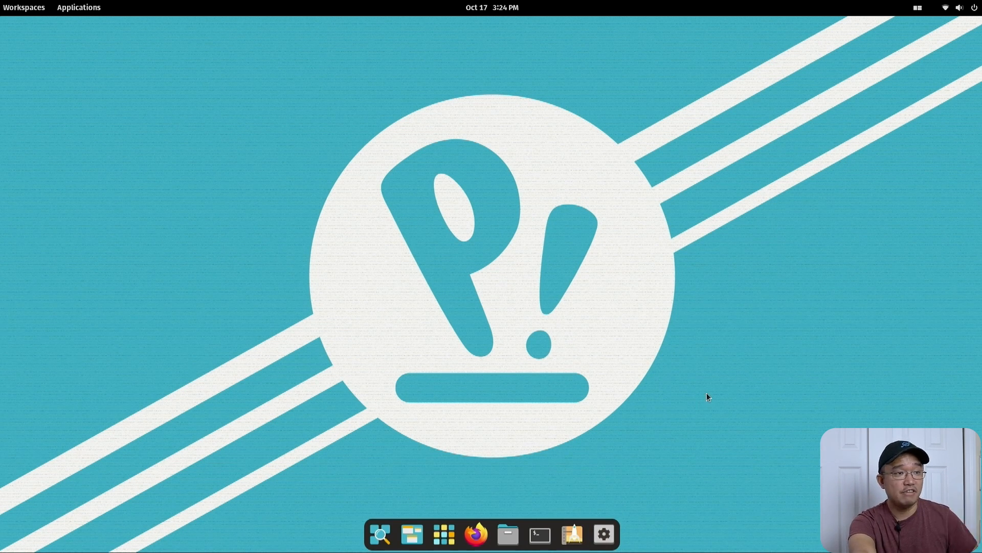
{"action": "mouse_move", "coordinate": [634, 456]}
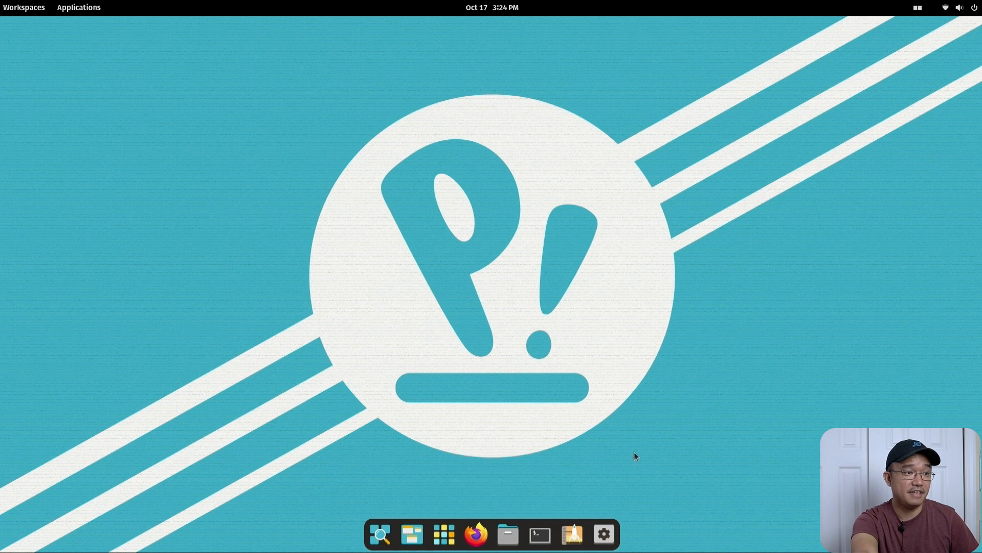
{"action": "mouse_move", "coordinate": [508, 533]}
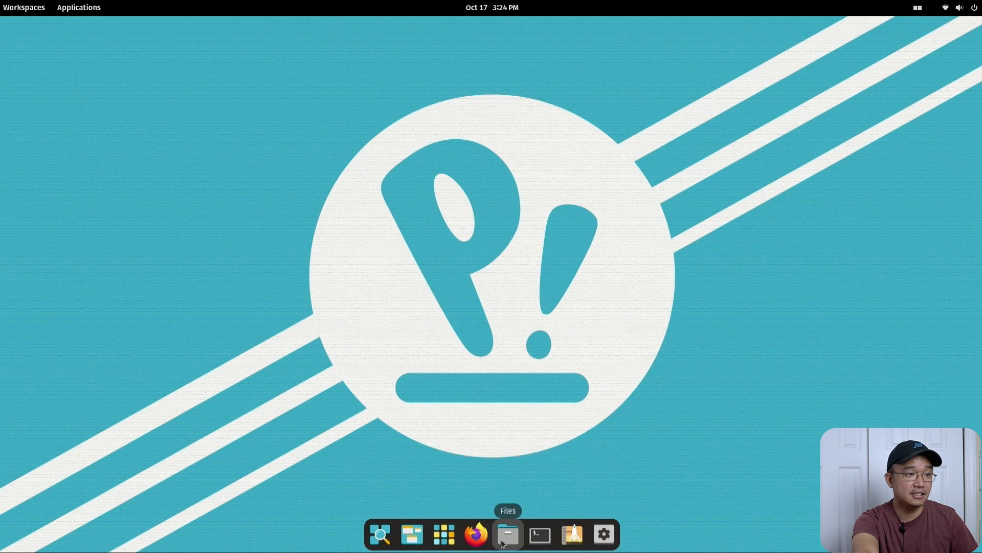
Open the Files home folder and a Terminal, dragging the terminal lower beside it.
{"action": "left_click", "coordinate": [508, 534]}
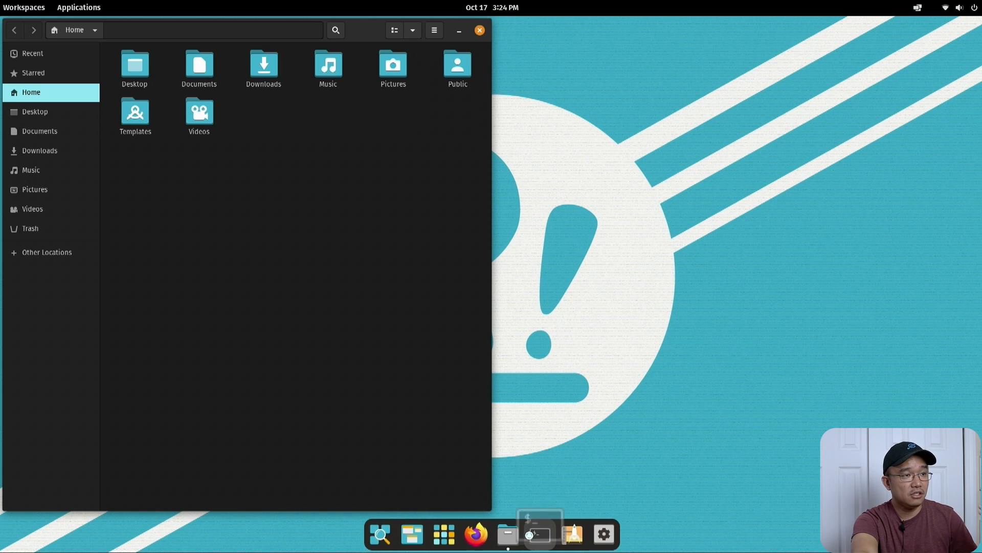
{"action": "left_click", "coordinate": [538, 533]}
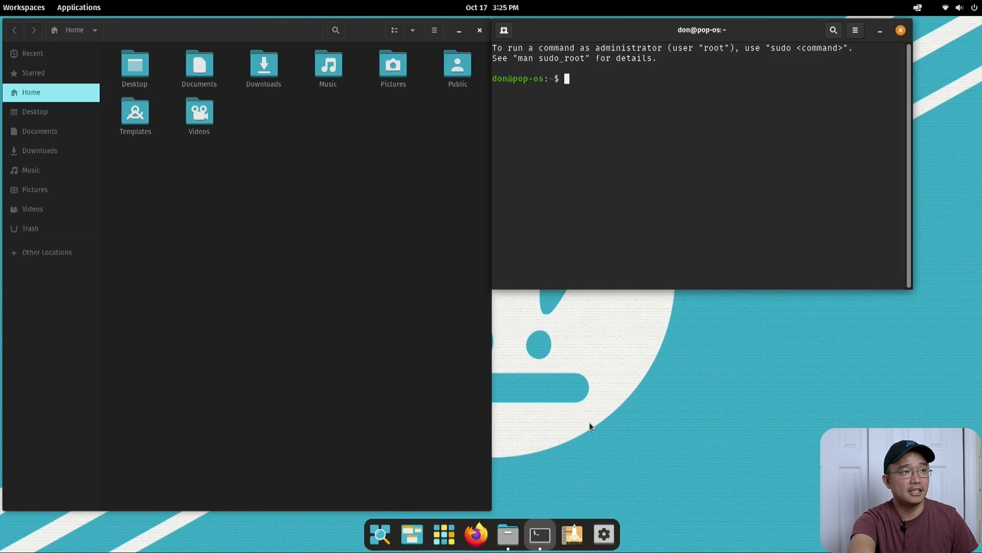
{"action": "left_click_drag", "start_coordinate": [702, 30], "coordinate": [734, 249]}
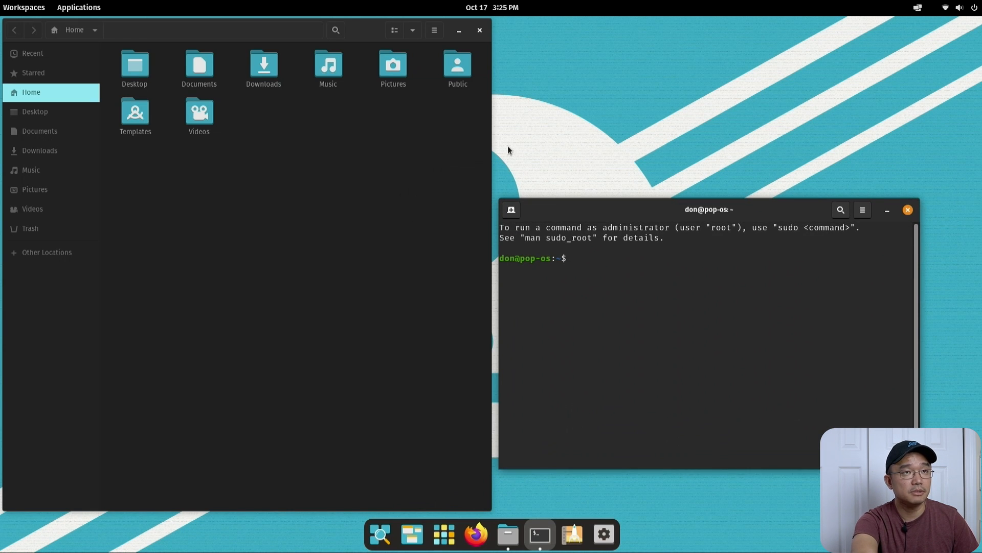
{"action": "left_click", "coordinate": [960, 6]}
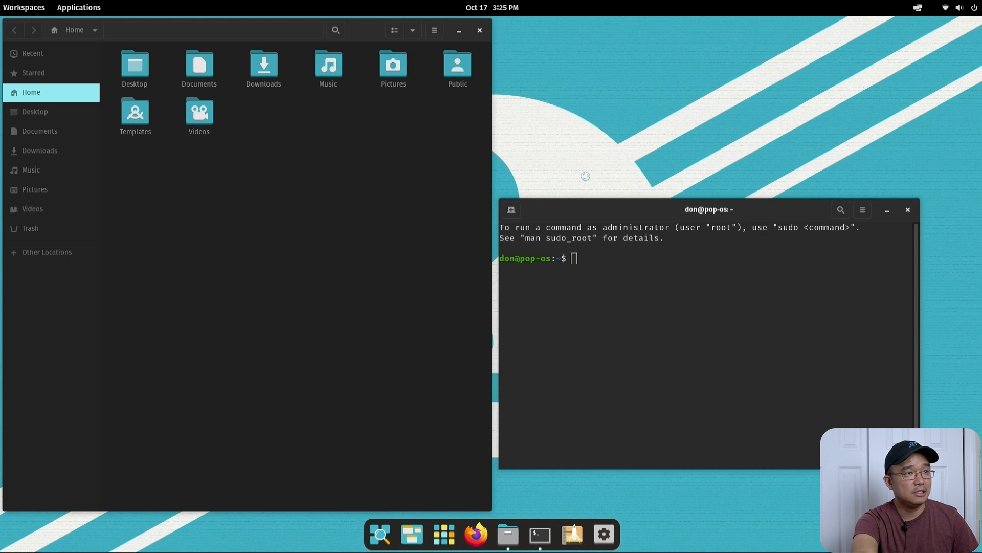
Show Settings' About page: 3.7 GiB memory, V3D 4.2 graphics, Pop!_OS 21.10, 64-bit, X11.
{"action": "left_click", "coordinate": [604, 534]}
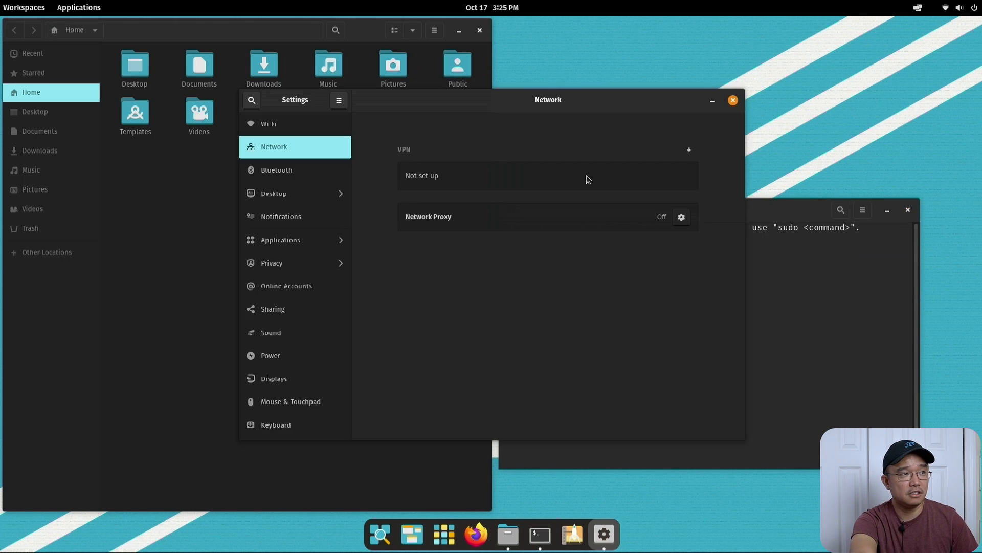
{"action": "scroll", "scroll_direction": "down", "scroll_amount": 3}
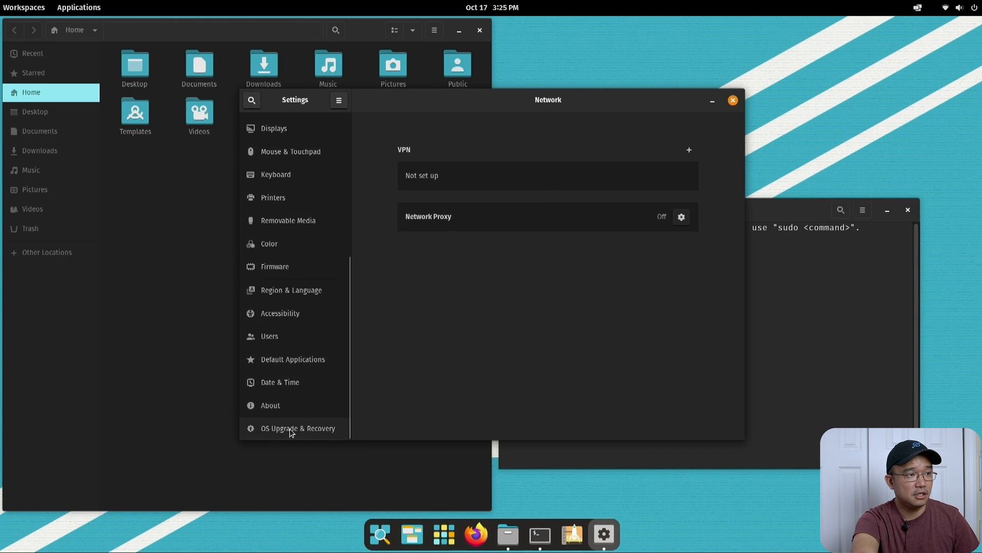
{"action": "left_click", "coordinate": [297, 428]}
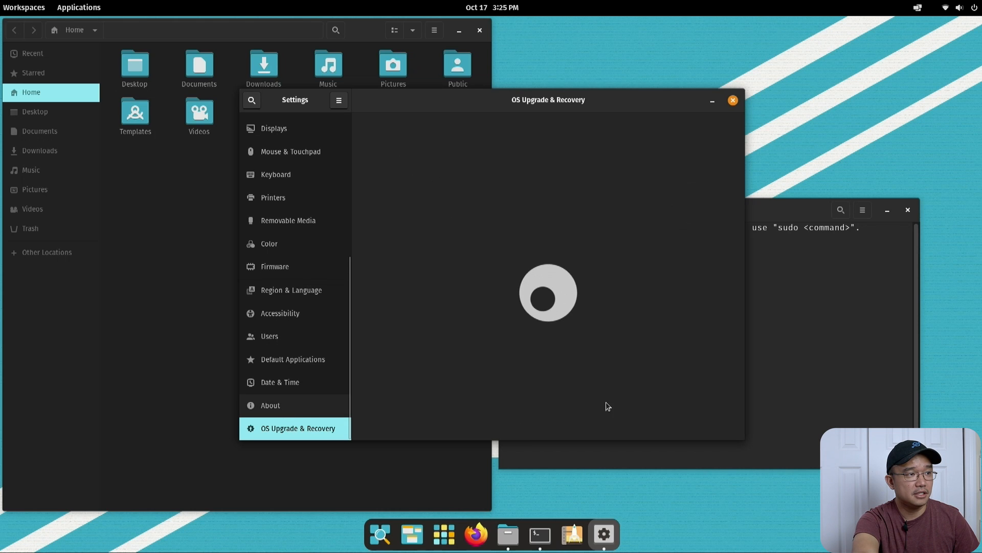
{"action": "left_click", "coordinate": [270, 405]}
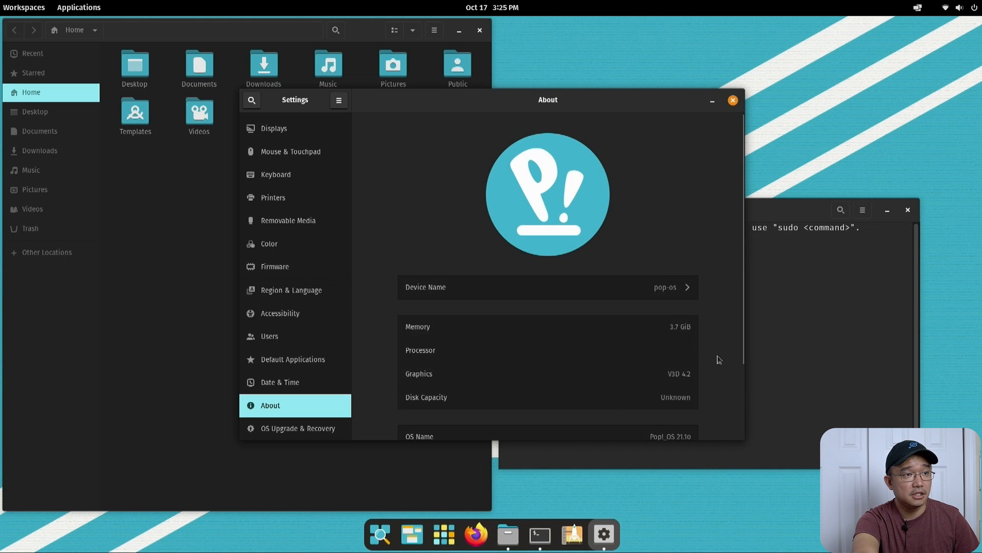
{"action": "scroll", "scroll_direction": "down", "scroll_amount": 3}
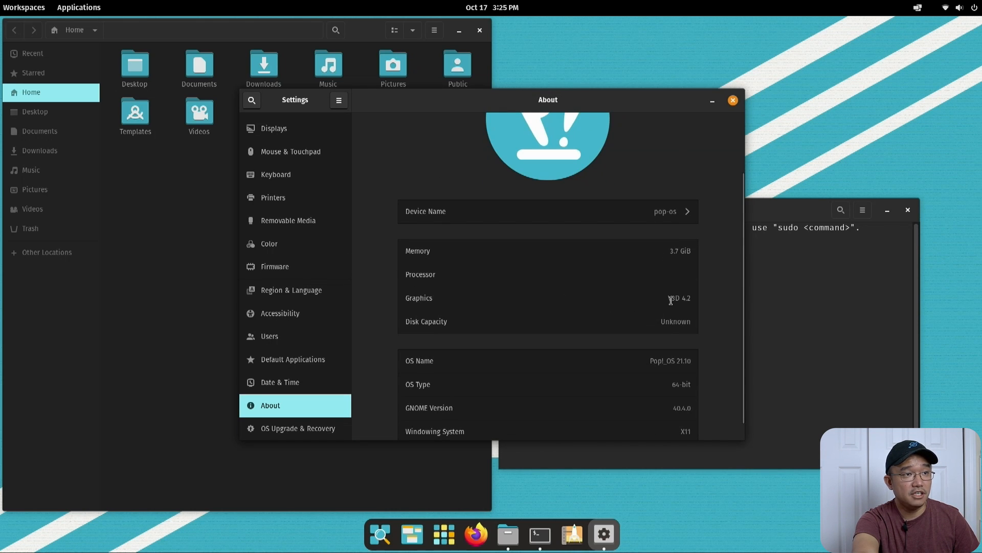
{"action": "double_click", "coordinate": [679, 298]}
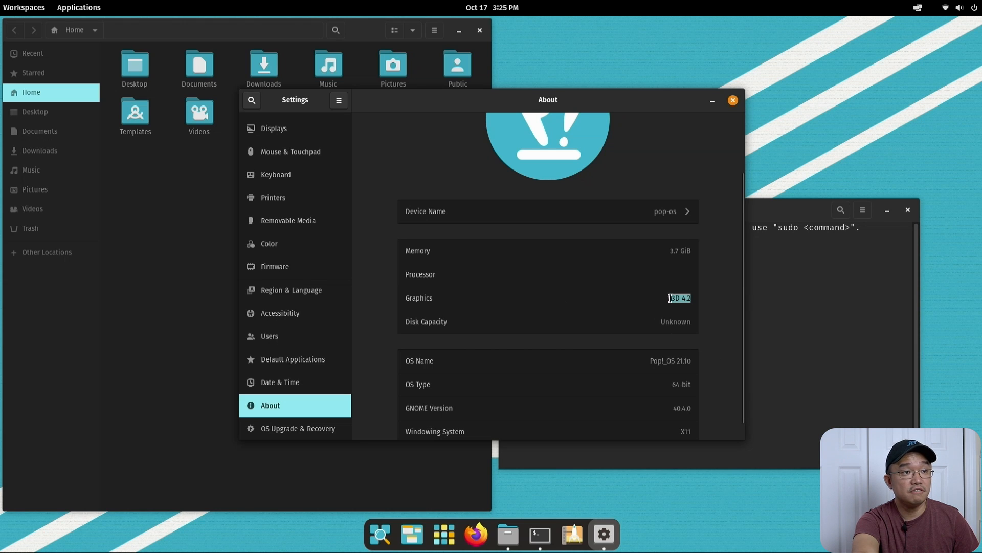
{"action": "scroll", "scroll_direction": "down", "scroll_amount": 3}
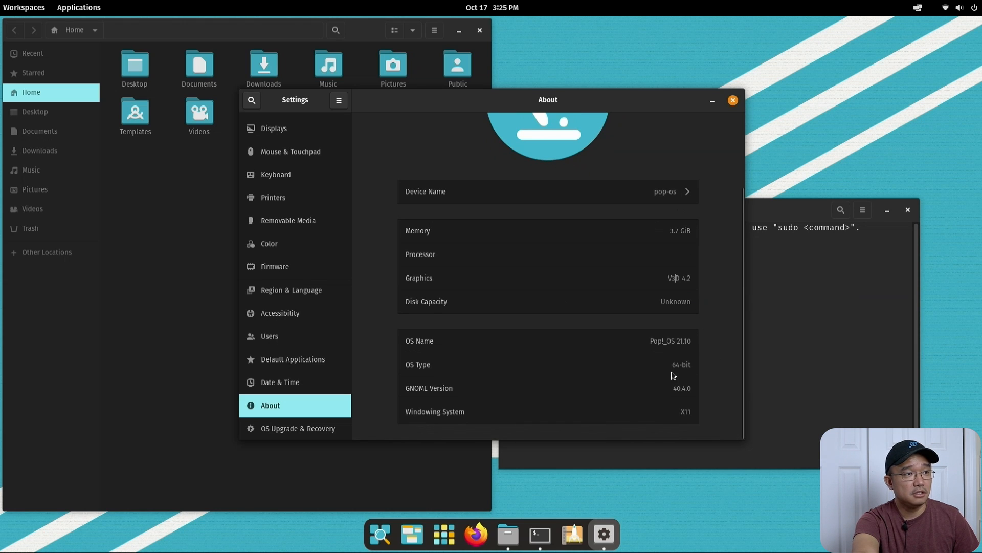
{"action": "mouse_move", "coordinate": [683, 385]}
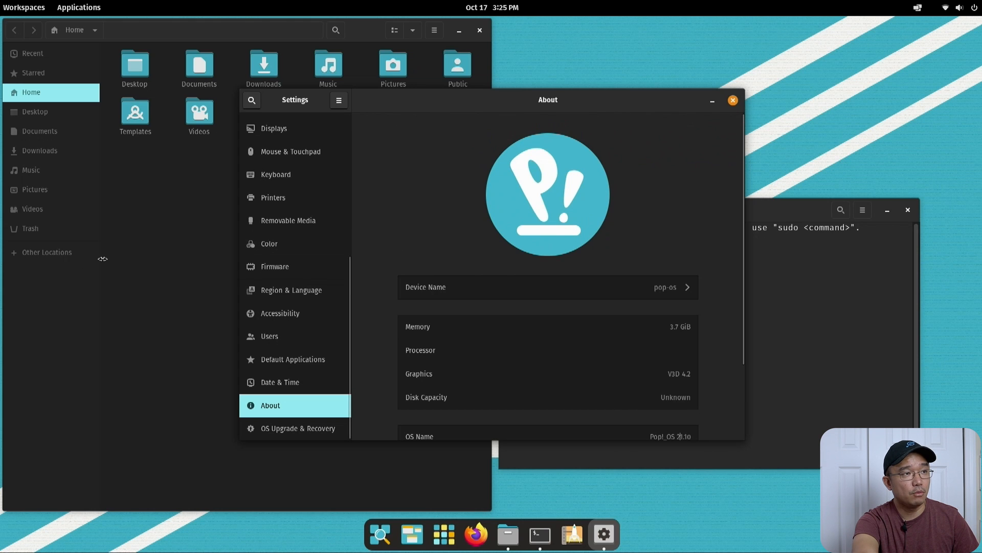
{"action": "scroll", "scroll_direction": "down", "scroll_amount": 3}
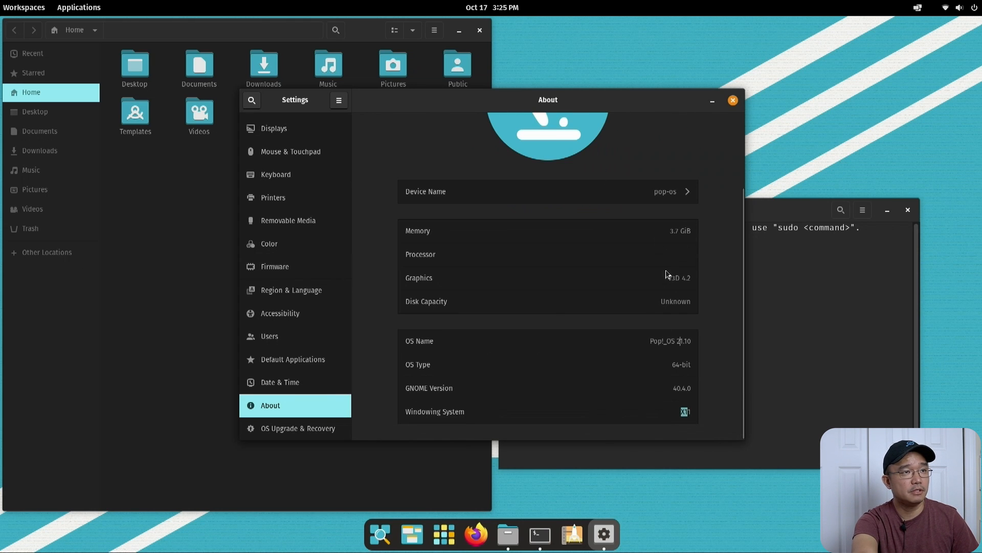